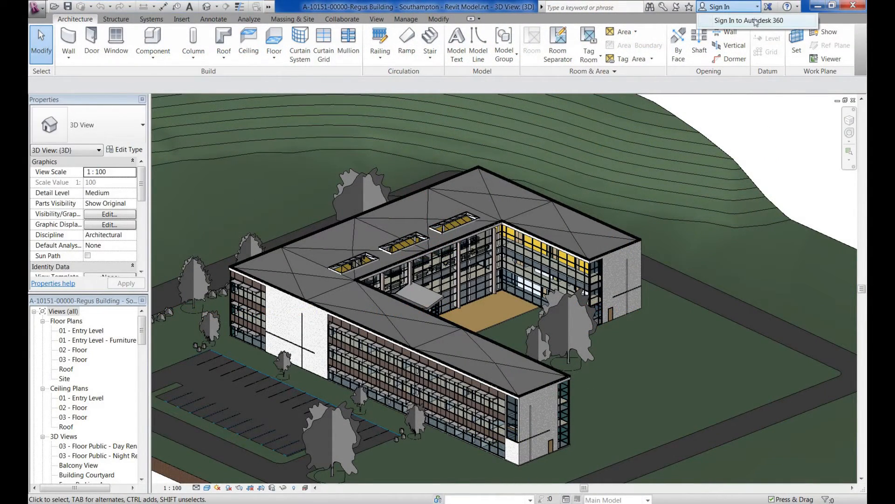
# Sign in to Autodesk 360 from Revit with the ben...co.uk account ID and password
pyautogui.click(749, 21)
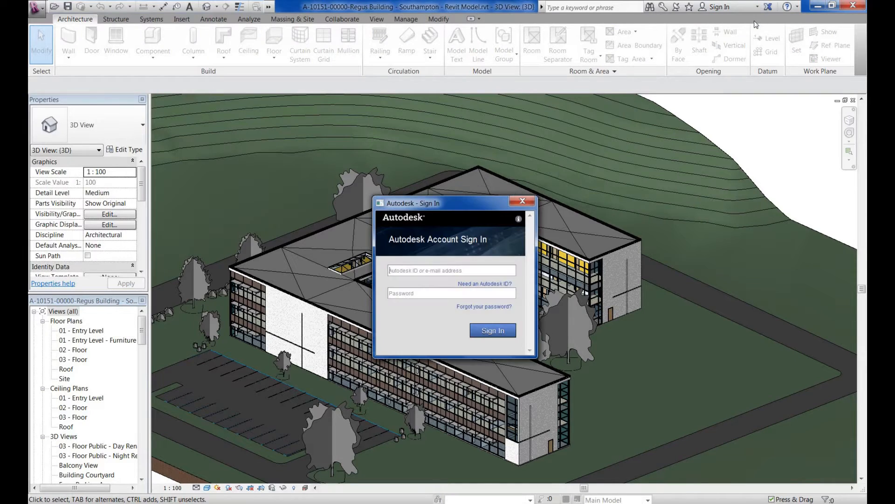
pyautogui.click(452, 271)
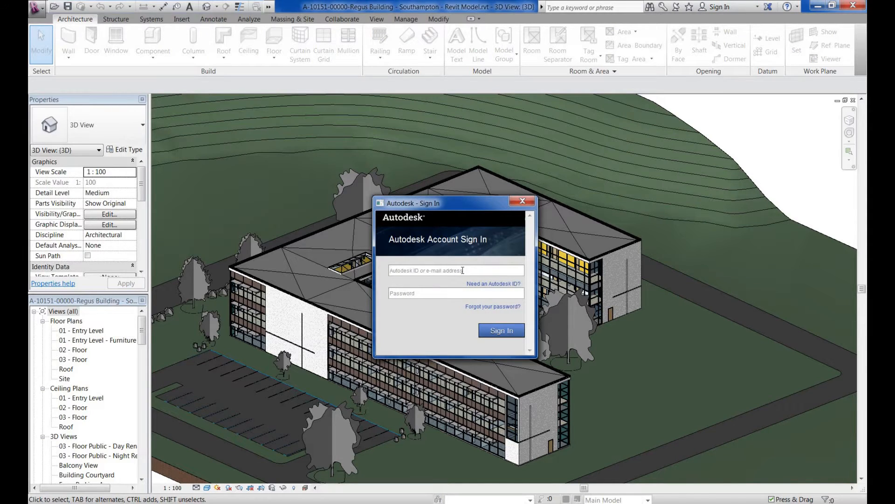
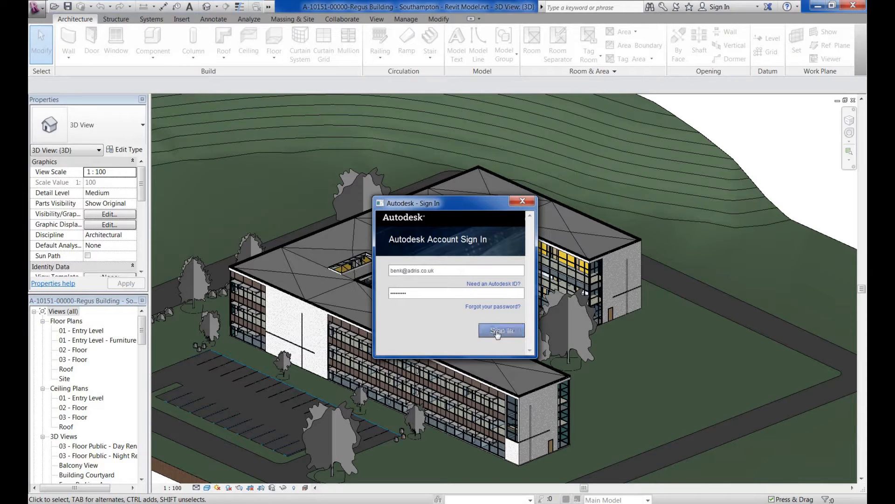
pyautogui.click(500, 330)
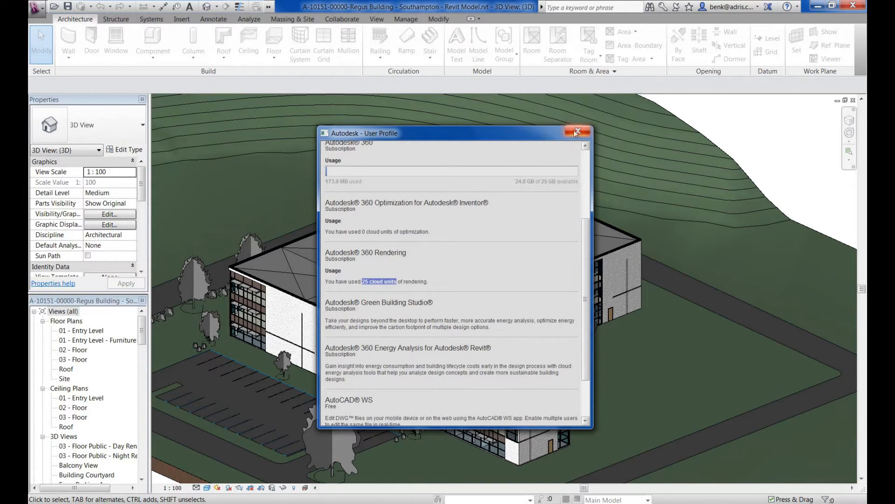
# Close the user profile, browse View > Render in Cloud and the Application Menu publish options
pyautogui.click(577, 132)
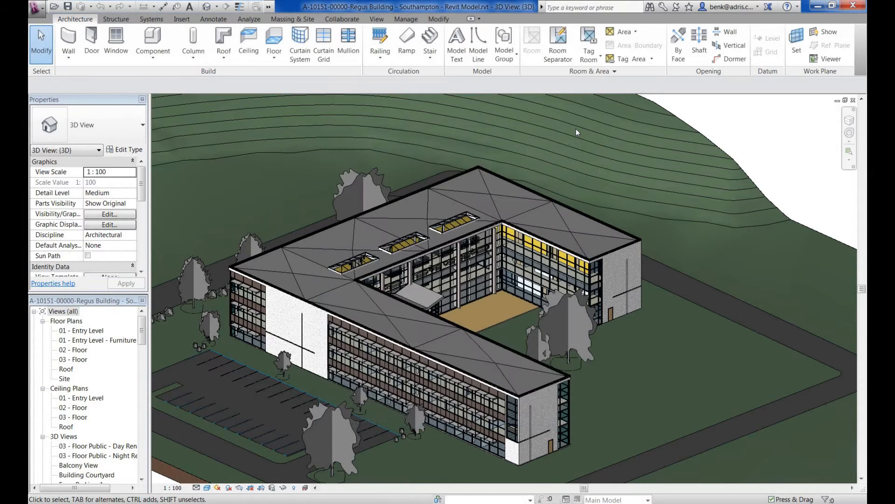
pyautogui.click(380, 43)
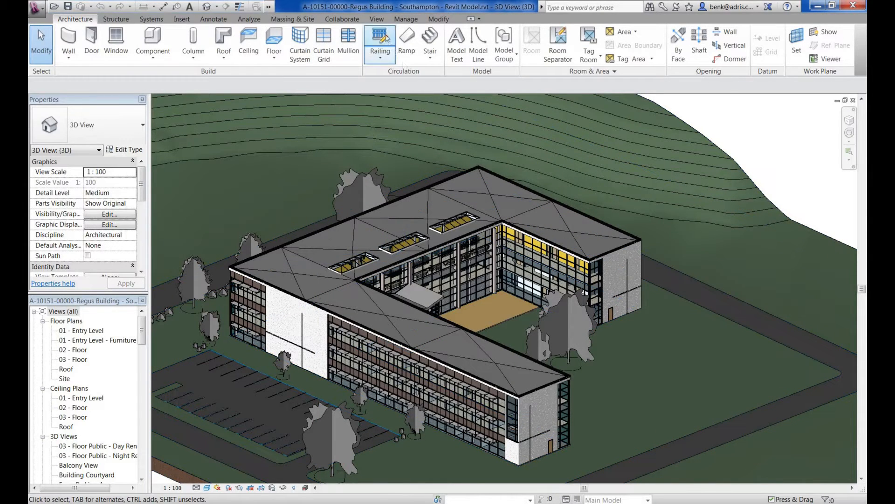
pyautogui.click(376, 19)
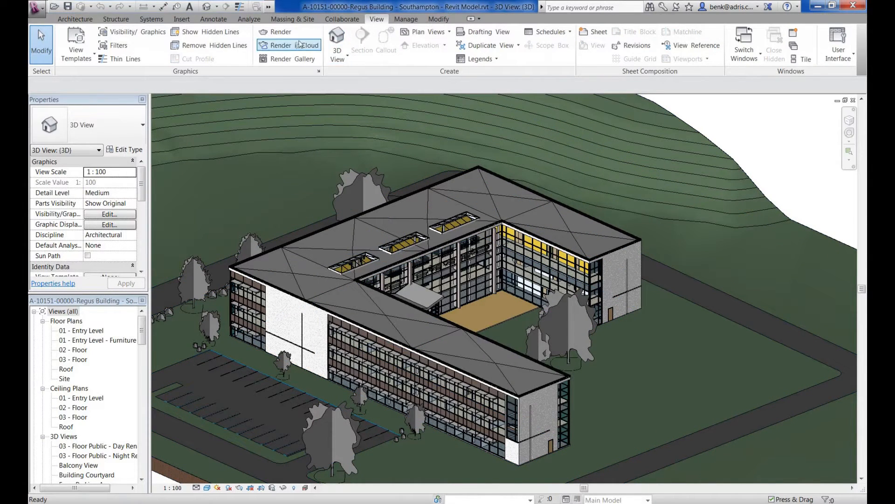
pyautogui.moveTo(292, 45)
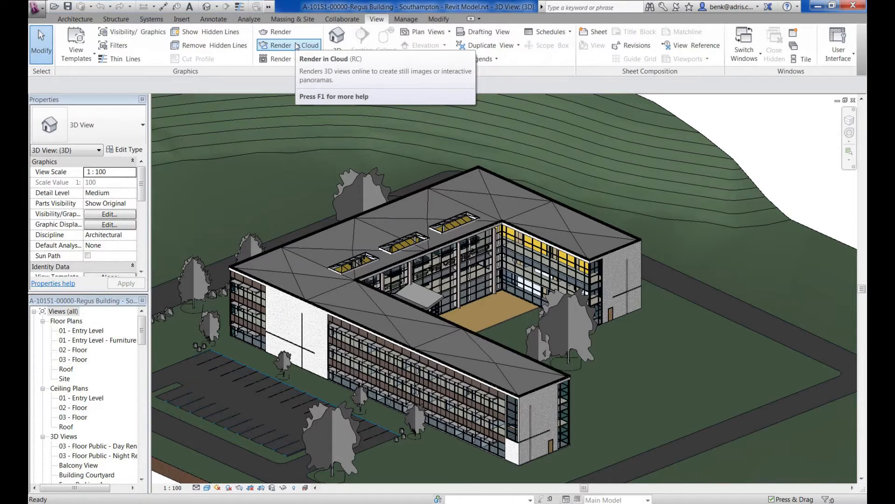
pyautogui.click(37, 7)
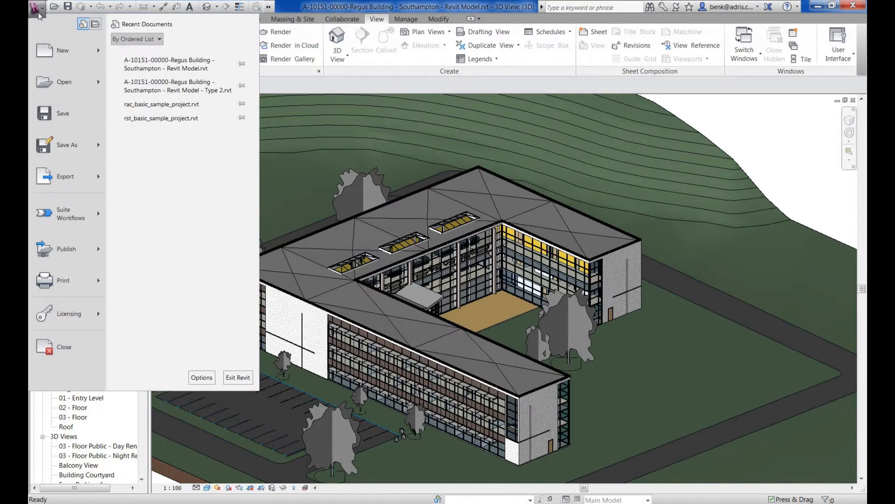
pyautogui.moveTo(65, 248)
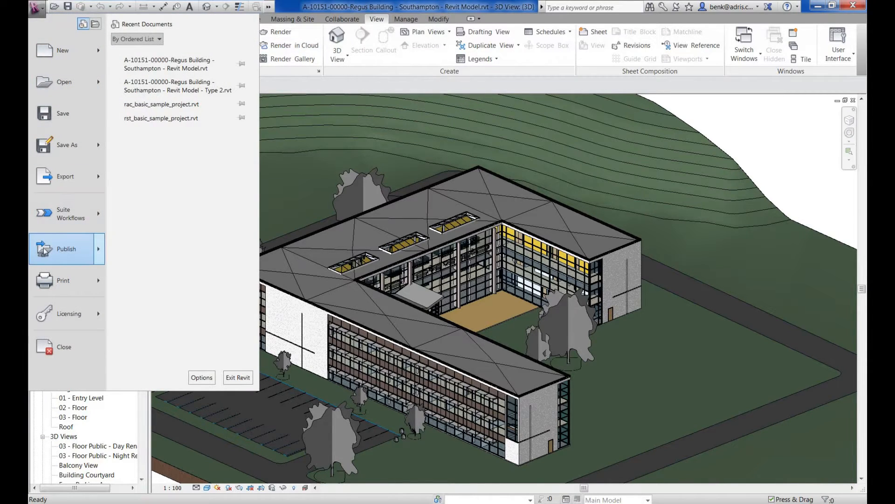
pyautogui.moveTo(65, 248)
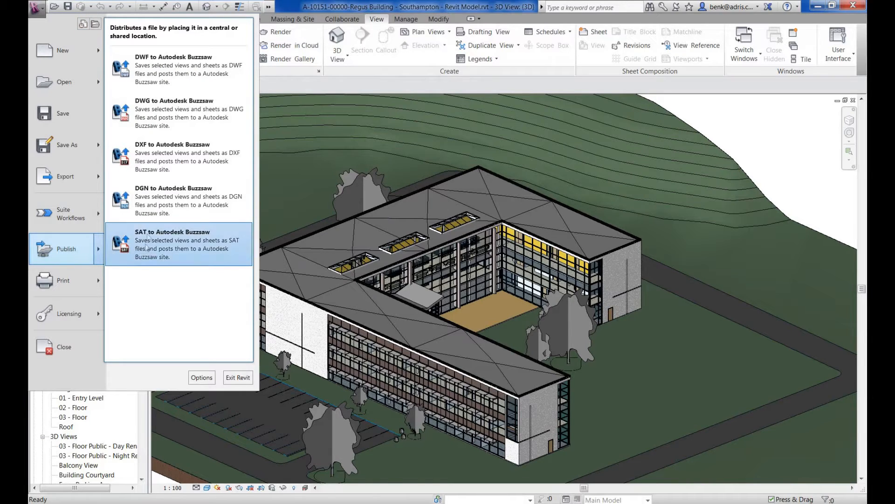
pyautogui.moveTo(174, 113)
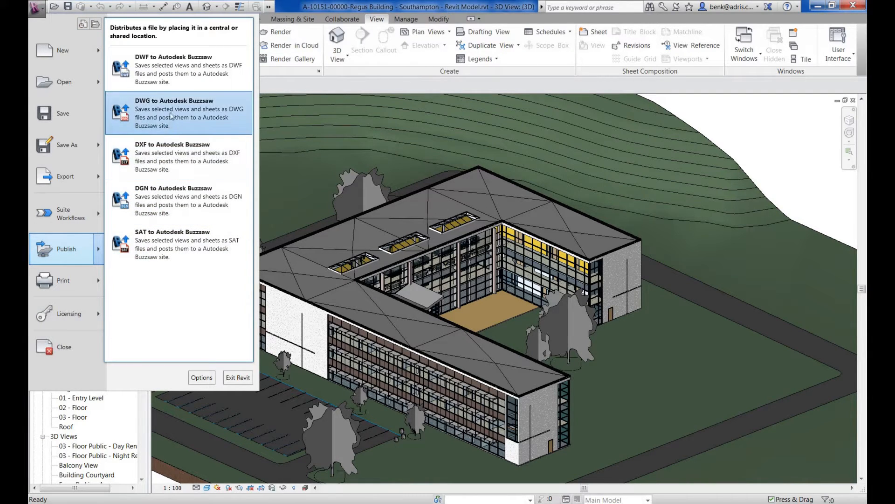
pyautogui.moveTo(172, 68)
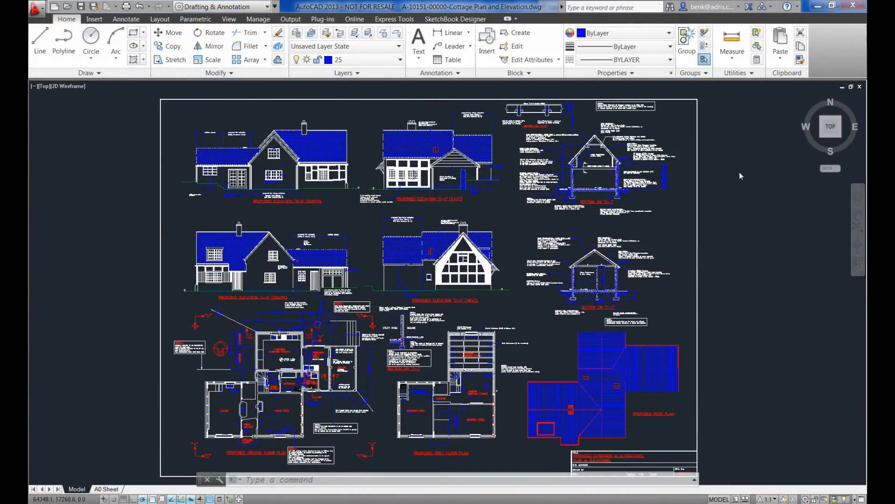
# Review the Online cloud settings from the account menu, cancel, then reopen Options from the Application menu
pyautogui.click(711, 7)
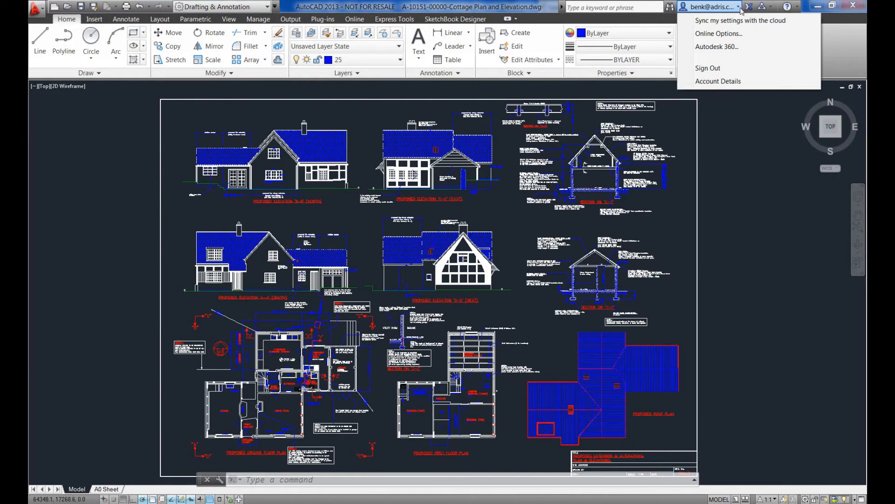
pyautogui.moveTo(719, 34)
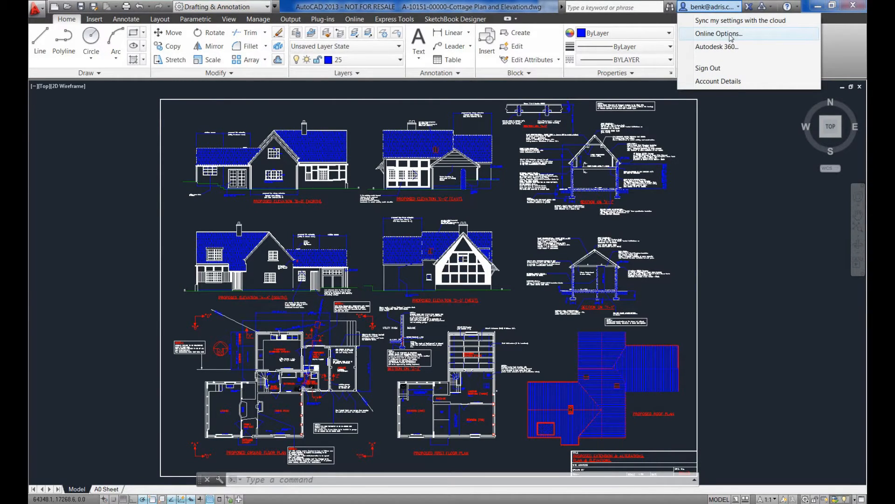
pyautogui.click(719, 34)
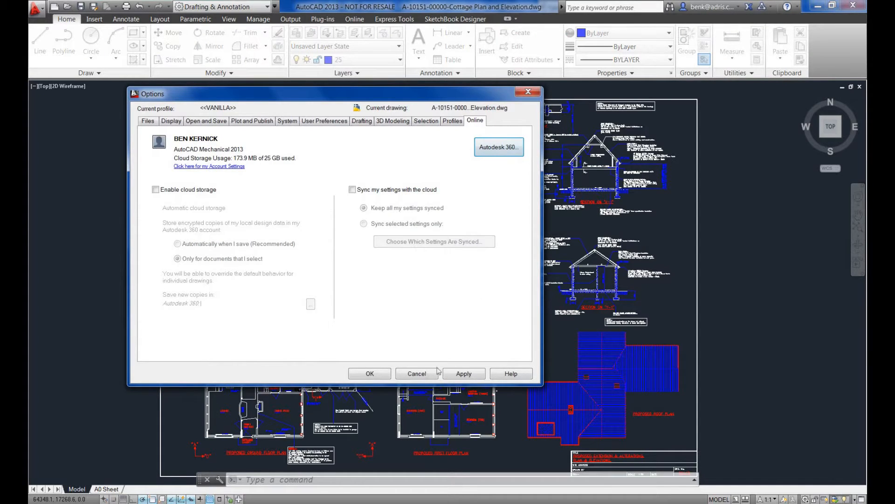
pyautogui.click(417, 373)
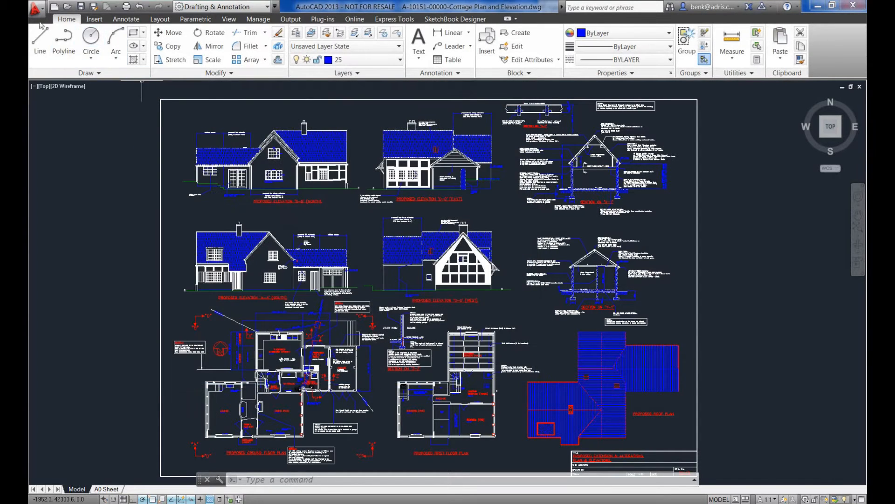
pyautogui.click(37, 7)
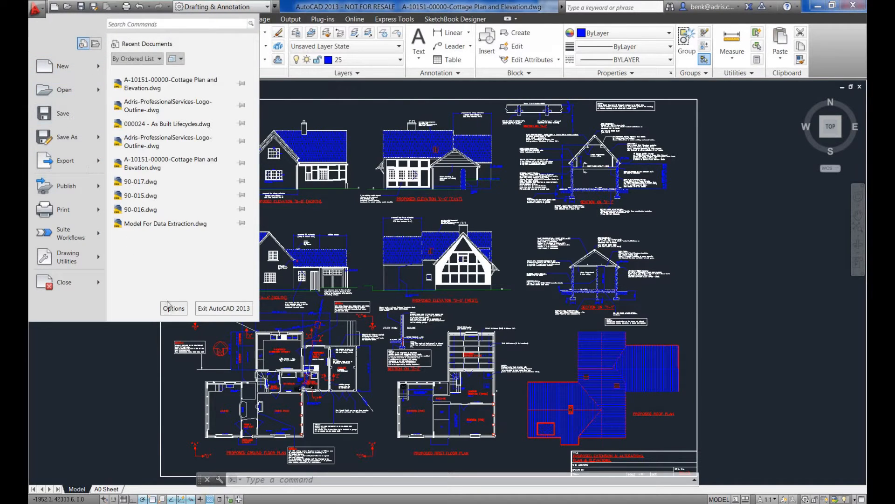
pyautogui.click(173, 309)
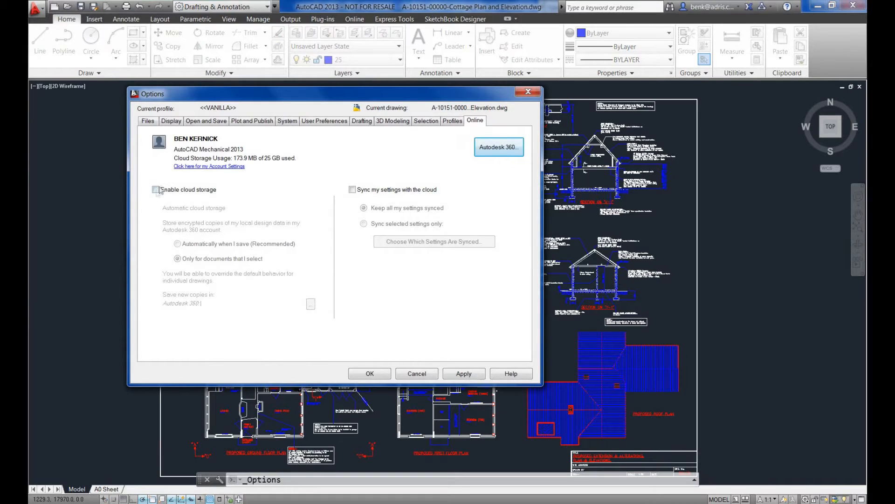
# Enable cloud storage for drawings, saving cloud copies only for selected documents
pyautogui.click(156, 189)
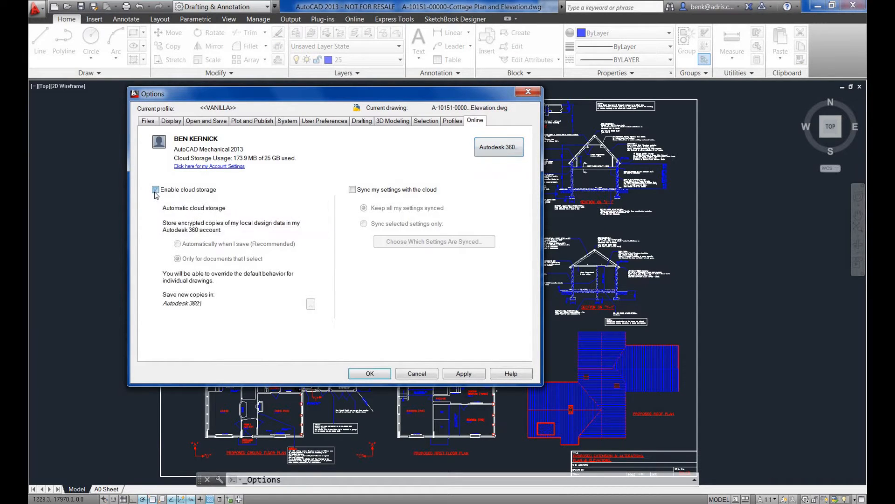
pyautogui.click(154, 189)
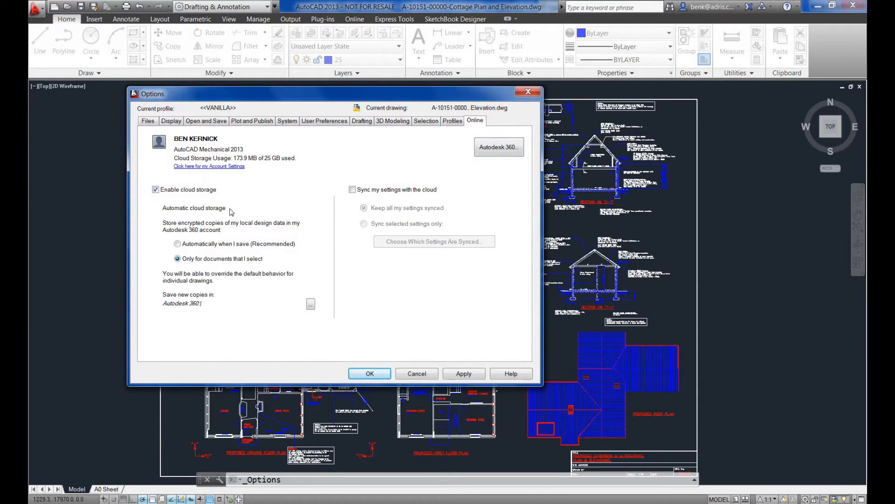
pyautogui.moveTo(291, 248)
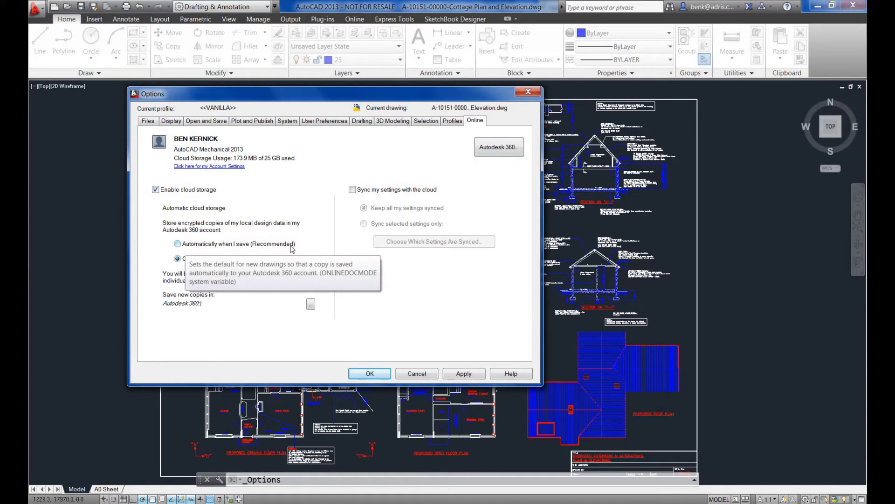
pyautogui.click(178, 259)
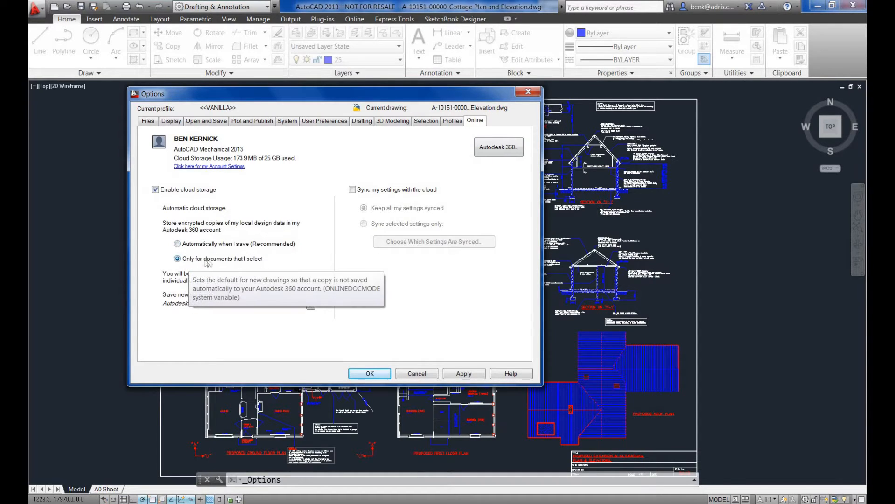
pyautogui.moveTo(221, 262)
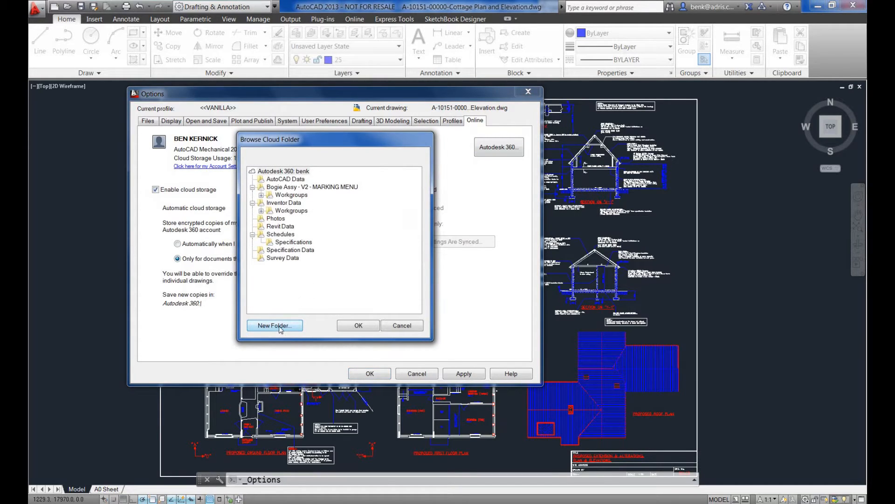
# Create a new cloud folder named 'AutoCAD Backups' in the Browse Cloud Folder dialog
pyautogui.click(275, 324)
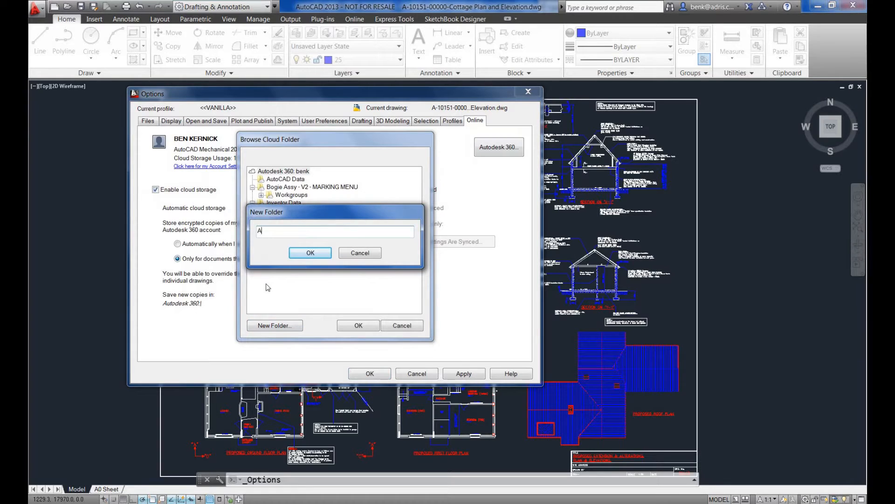
pyautogui.write('utoCAD')
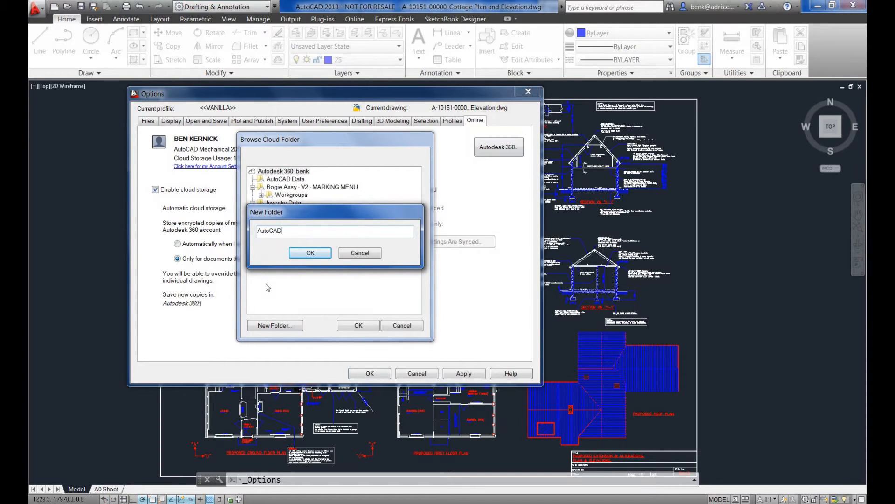
pyautogui.write('Backups')
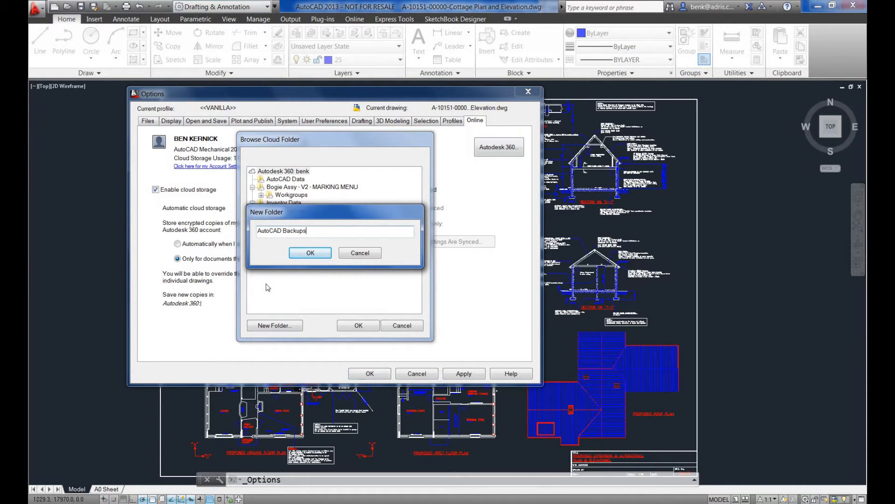
pyautogui.click(309, 253)
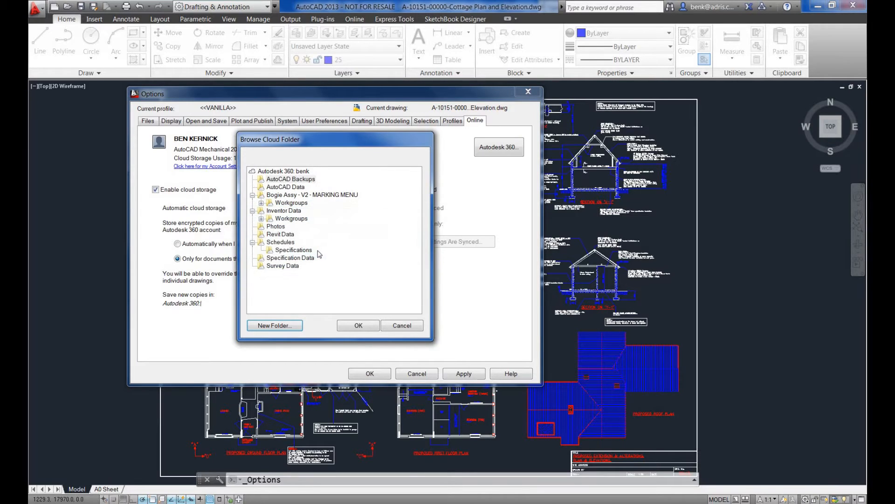
# Use AutoCAD Backups as the cloud save location and turn on syncing of selected settings only
pyautogui.click(358, 324)
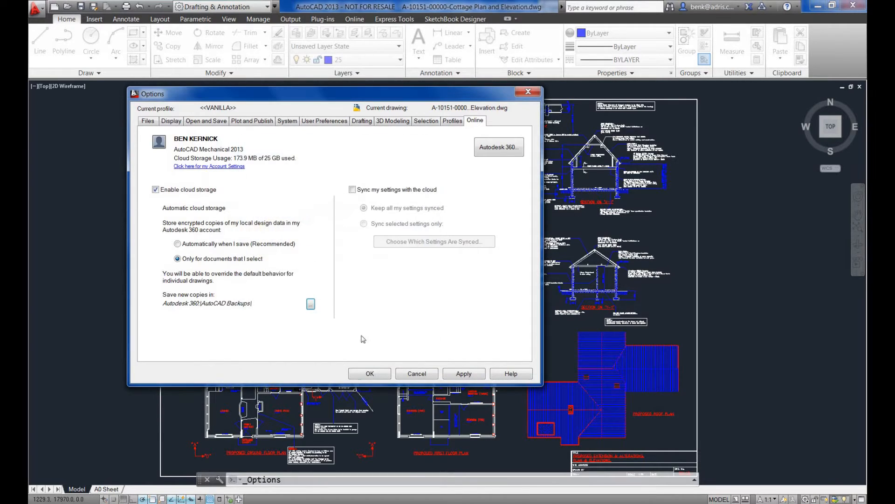
pyautogui.moveTo(357, 203)
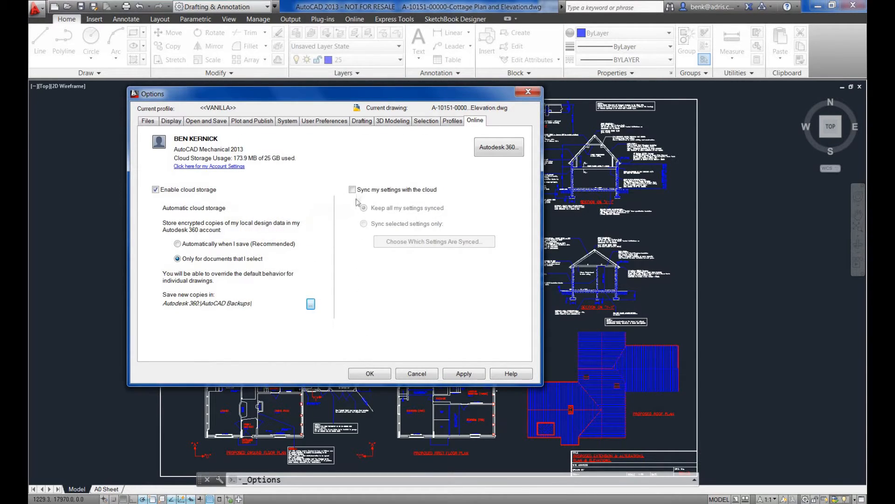
pyautogui.click(352, 190)
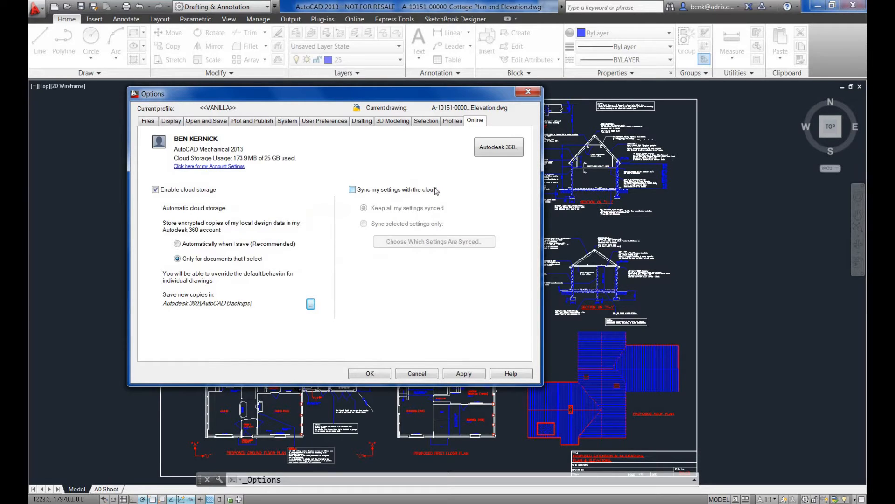
pyautogui.click(352, 190)
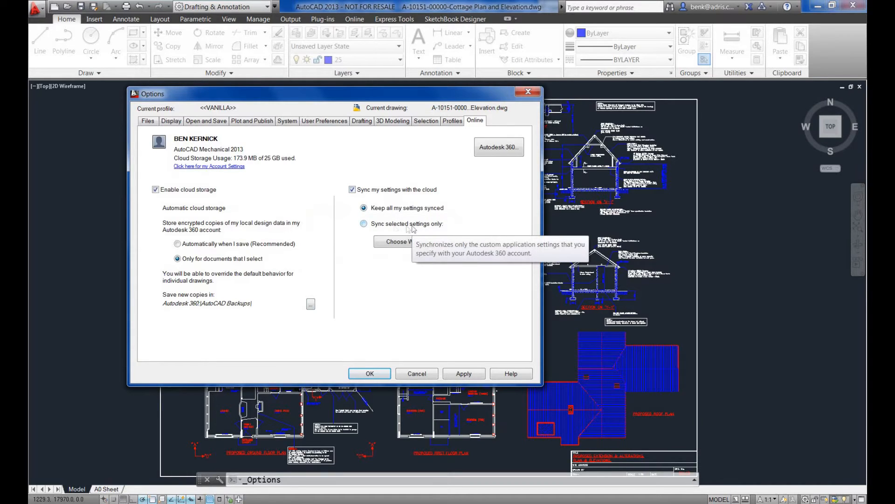
pyautogui.click(363, 223)
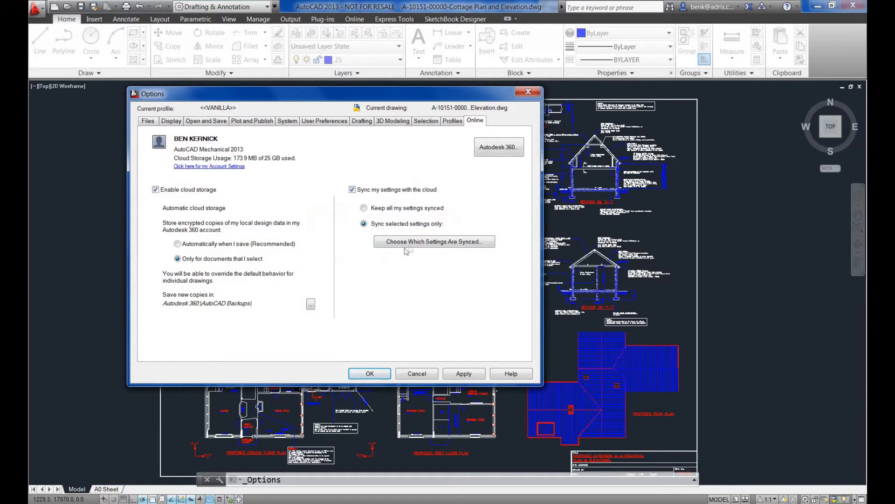
# Review Choose Which Settings with all categories included, accept it and OK the Options
pyautogui.click(434, 241)
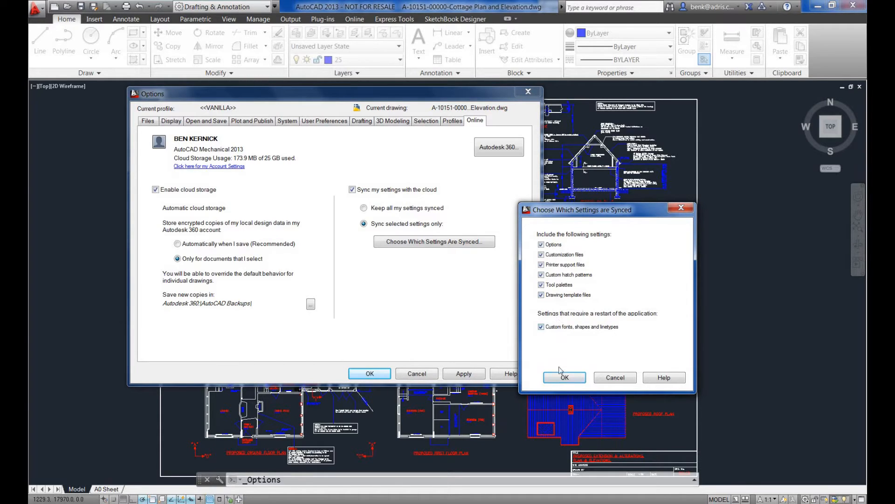
pyautogui.click(563, 377)
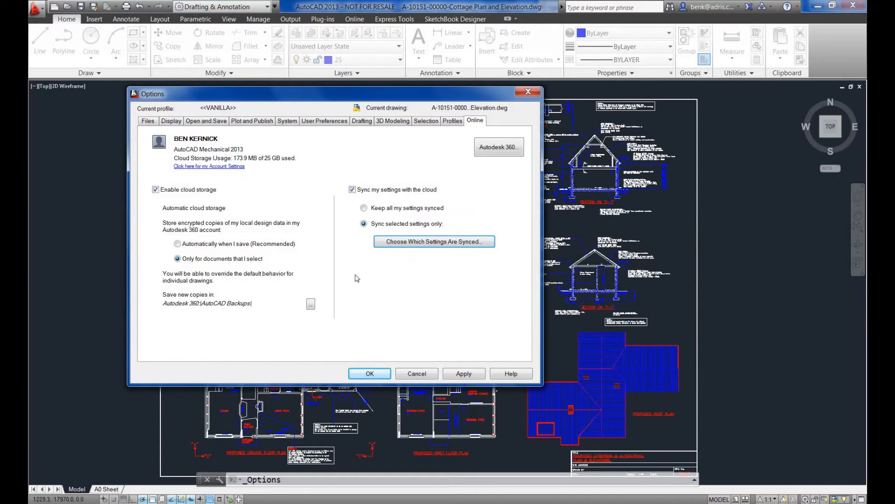
pyautogui.click(369, 373)
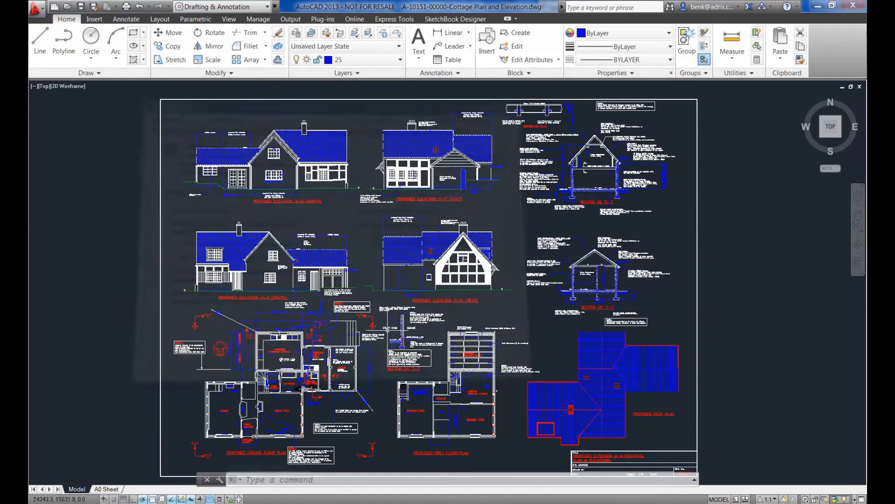
# View the Save As options, then enable cloud storage on the Online tab and OK the Options
pyautogui.click(24, 7)
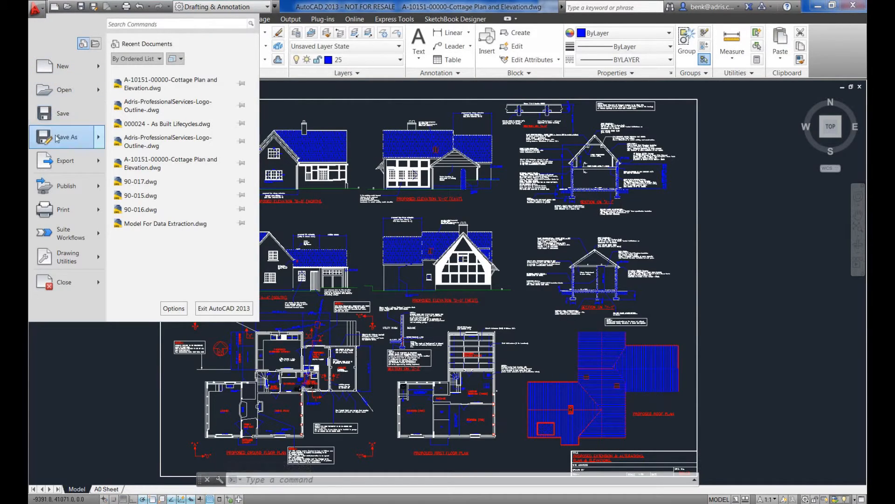
pyautogui.click(67, 136)
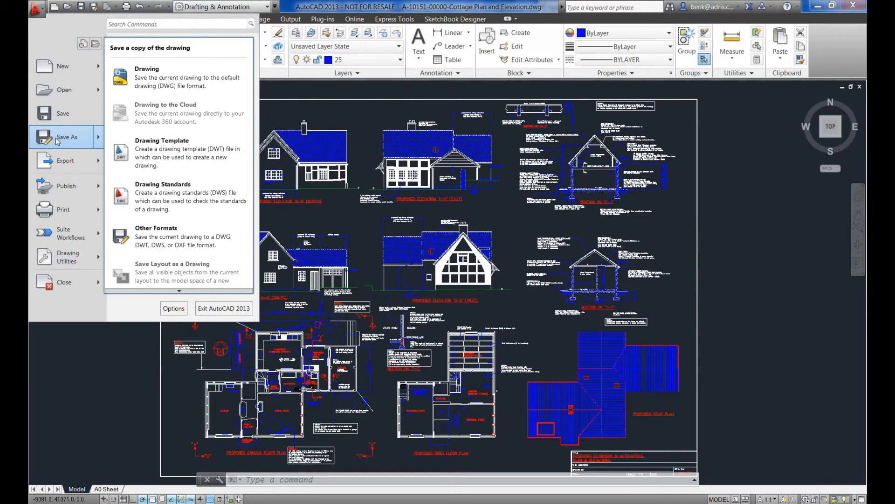
pyautogui.moveTo(154, 114)
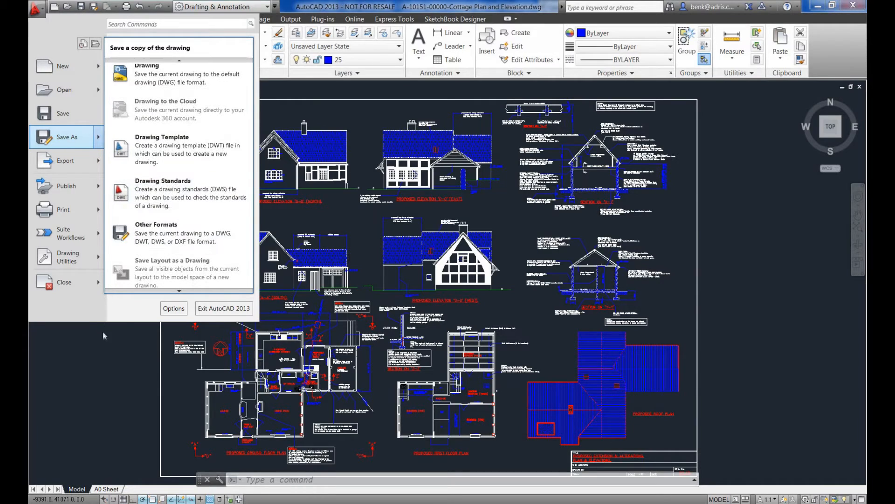
pyautogui.click(173, 309)
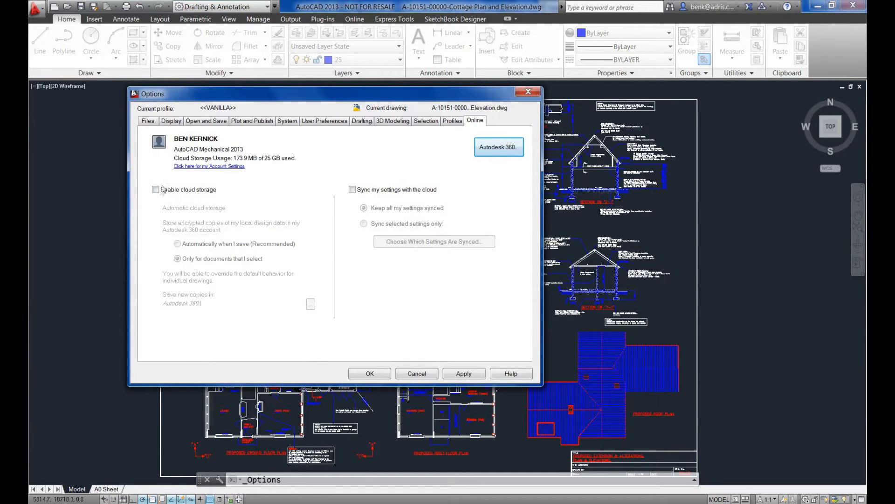
pyautogui.click(156, 189)
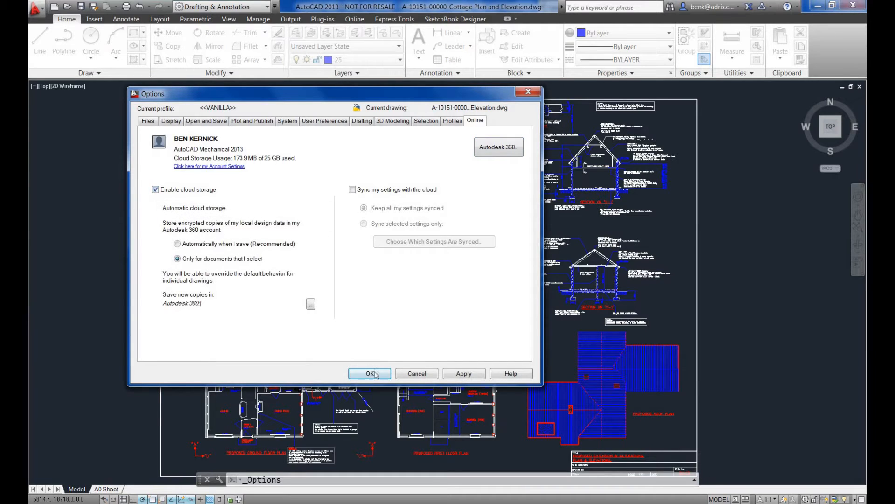
pyautogui.click(369, 373)
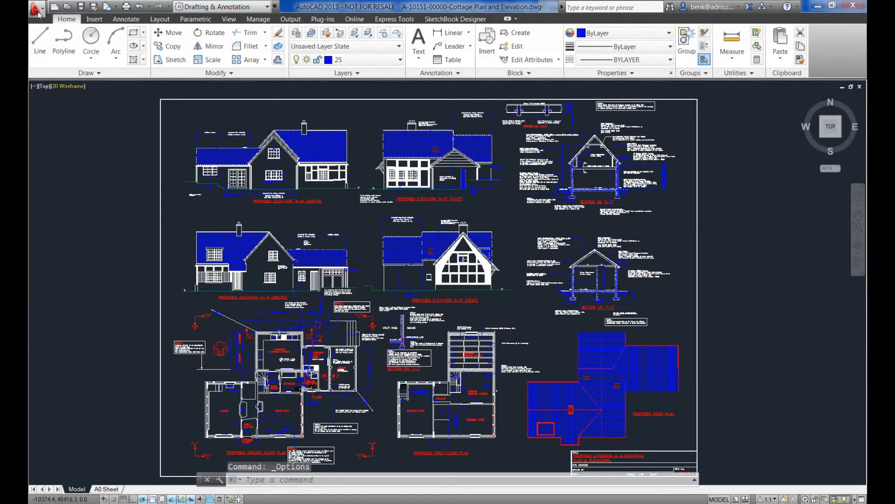
# Switch to the Bogie Assy Inventor assembly and Expand All Children of its top model-tree node
pyautogui.click(36, 6)
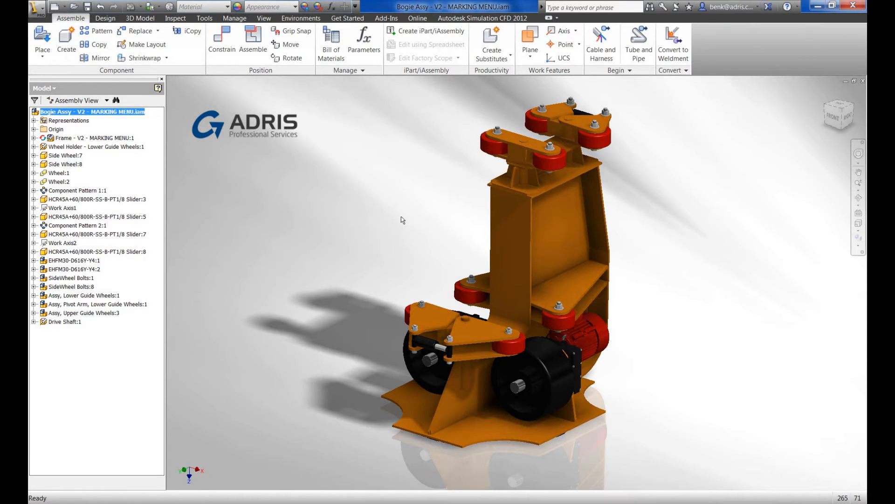
pyautogui.rightClick(92, 111)
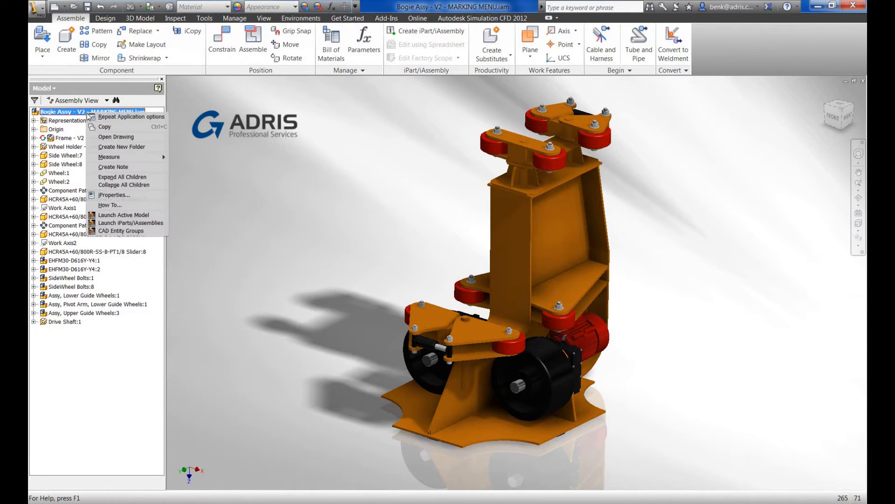
pyautogui.moveTo(121, 179)
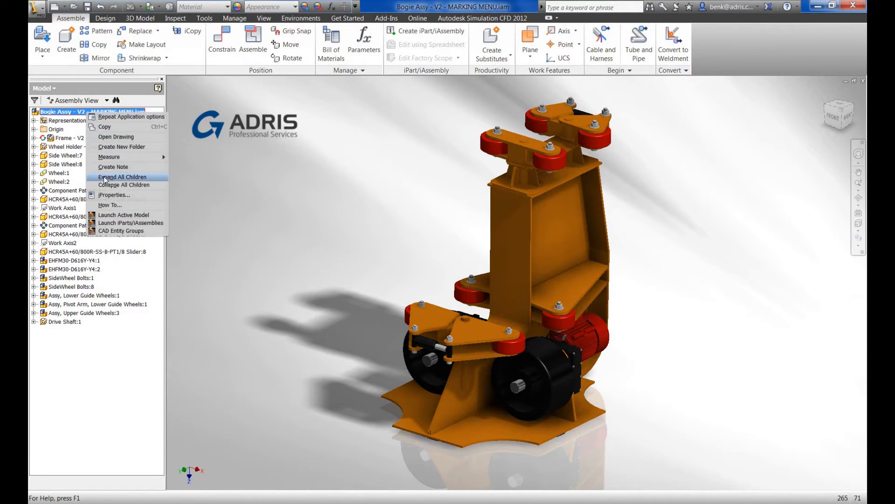
pyautogui.click(121, 177)
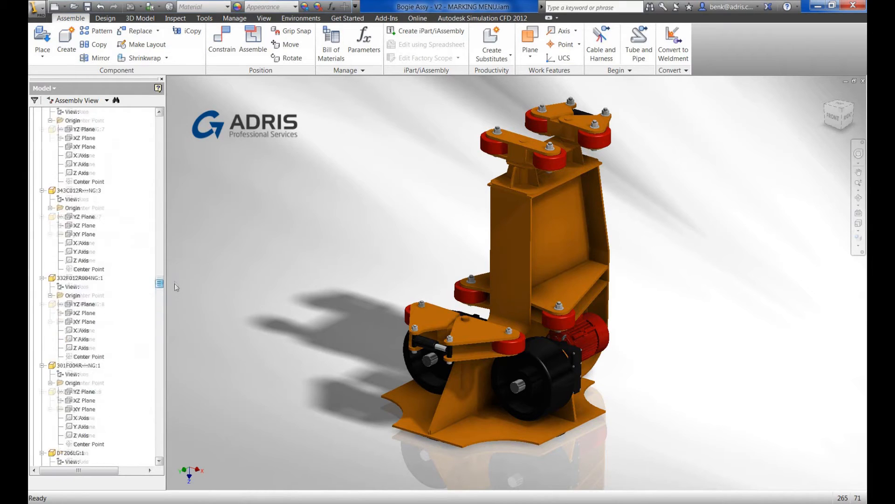
pyautogui.scroll(-3)
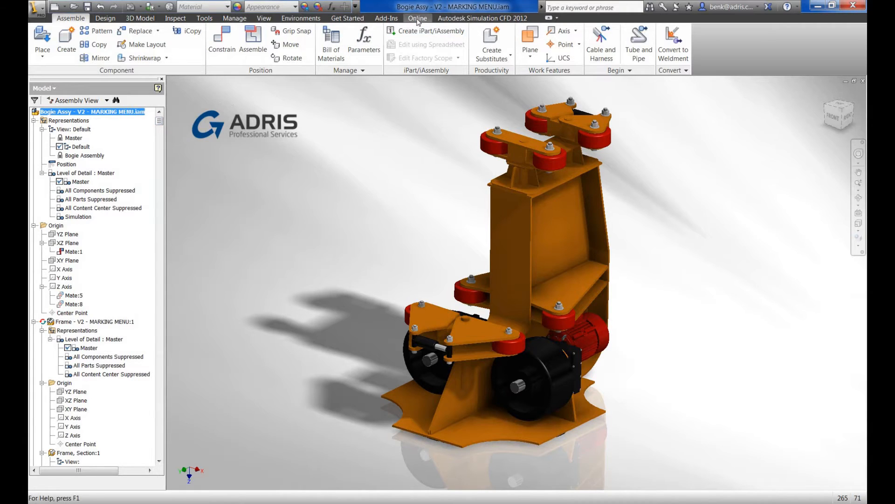
# Open Save & Send to Cloud, expand Design Data & Templates, review the file list, then Cancel
pyautogui.click(417, 17)
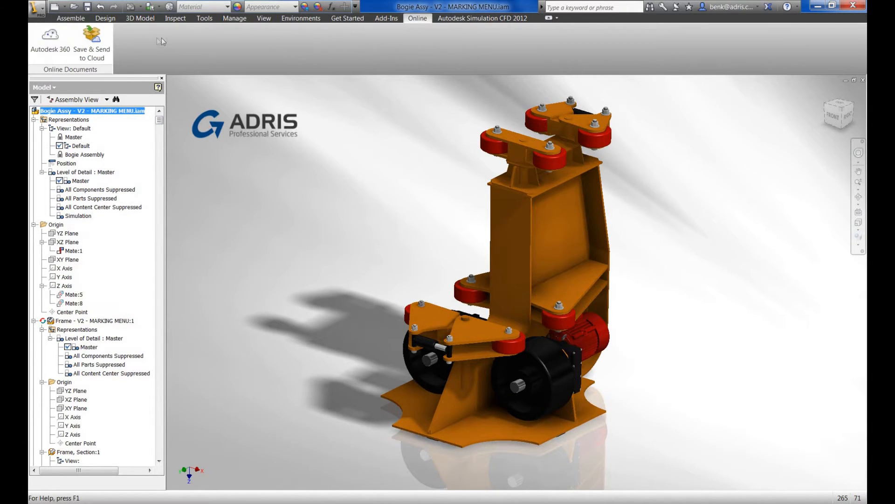
pyautogui.moveTo(90, 46)
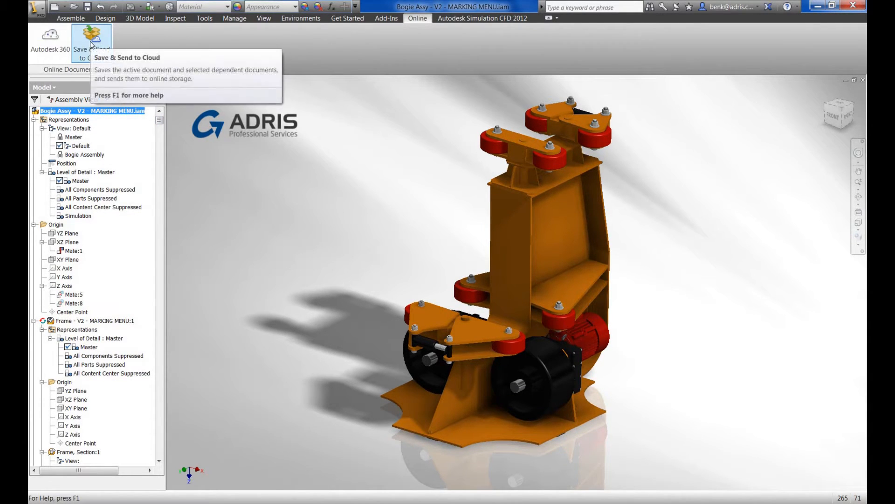
pyautogui.moveTo(145, 95)
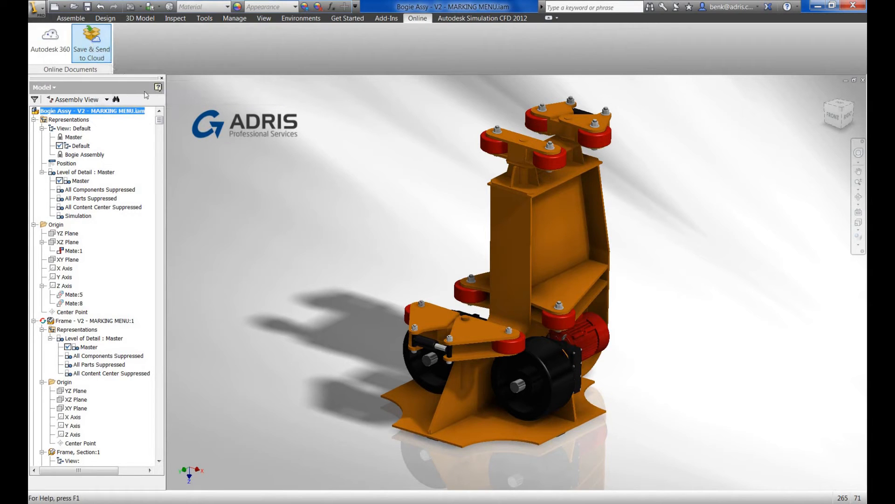
pyautogui.moveTo(298, 188)
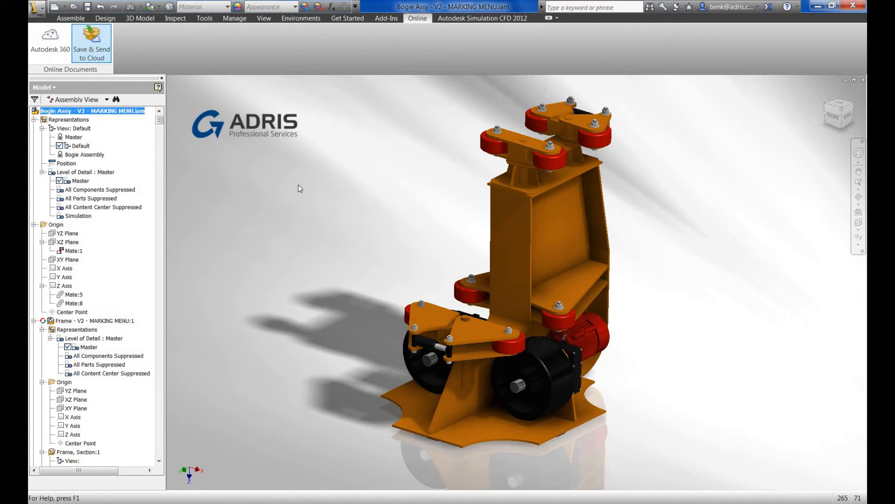
pyautogui.click(91, 43)
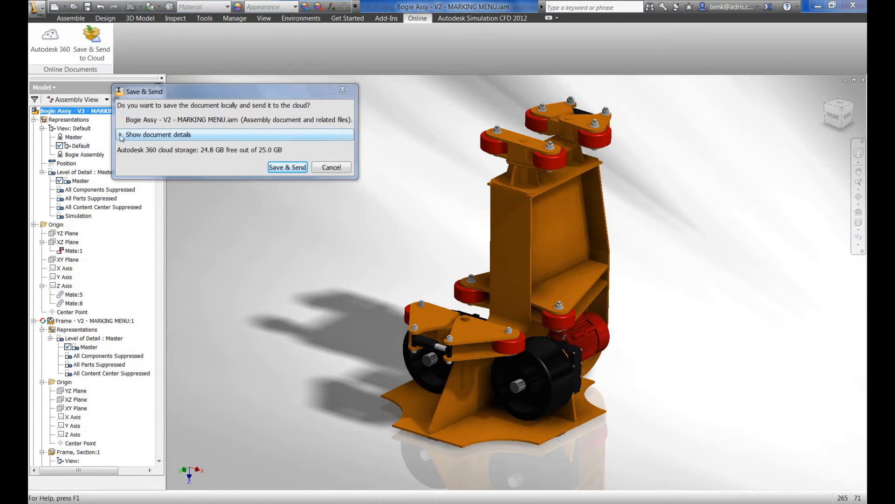
pyautogui.click(159, 134)
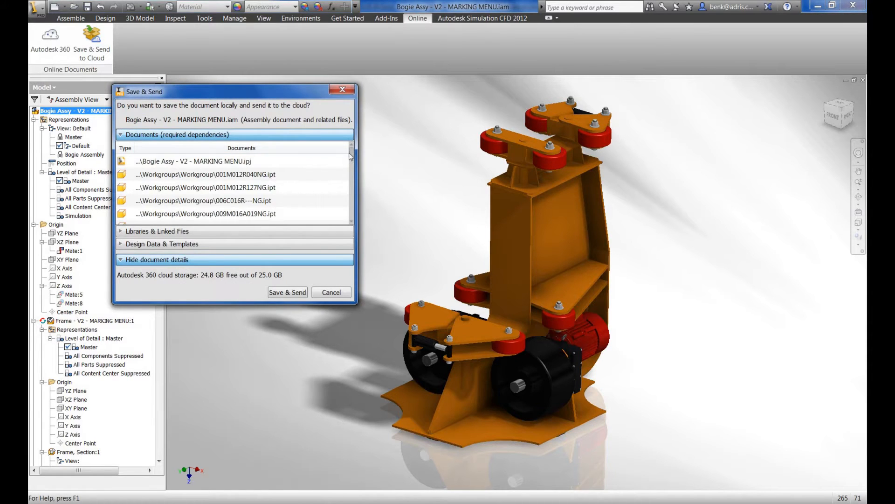
pyautogui.scroll(-3)
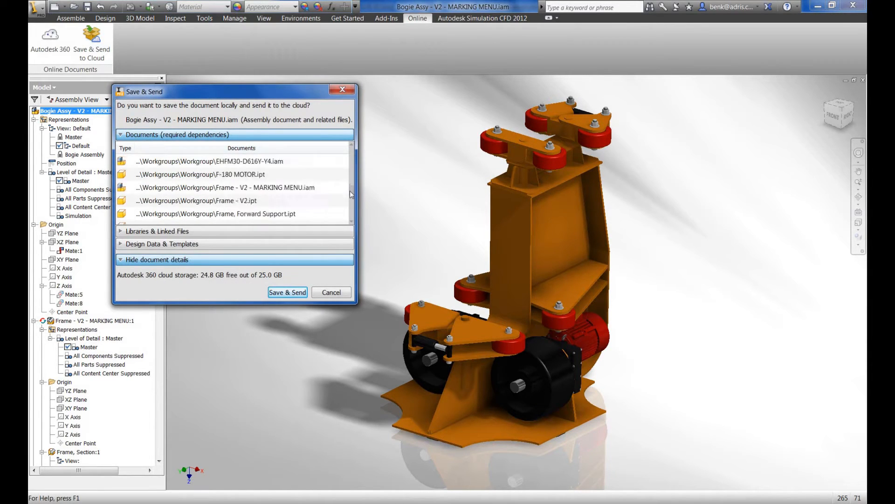
pyautogui.scroll(-3)
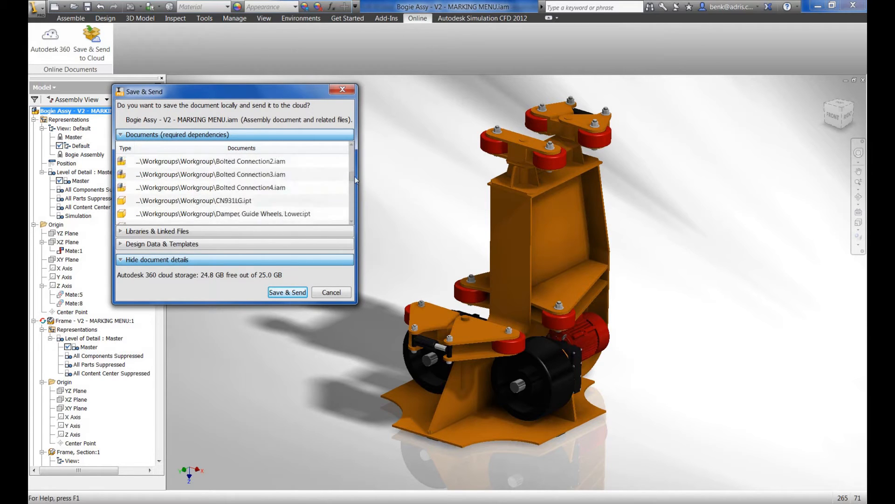
pyautogui.scroll(-3)
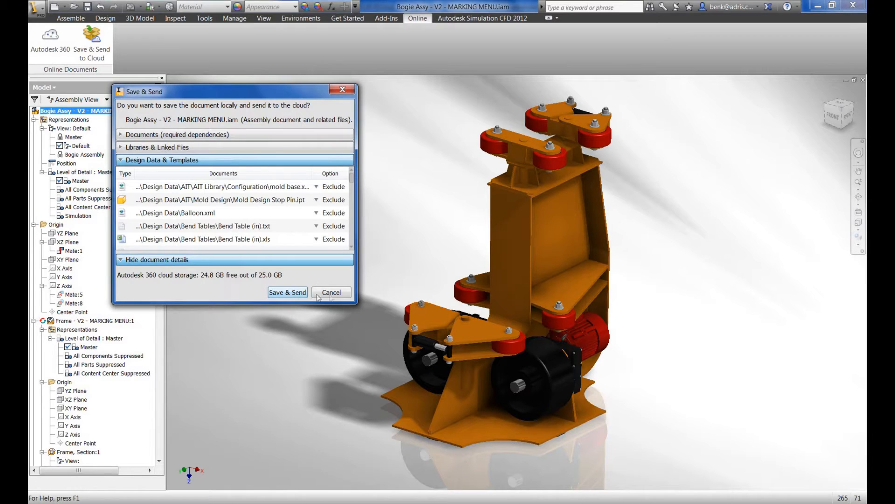
pyautogui.click(330, 292)
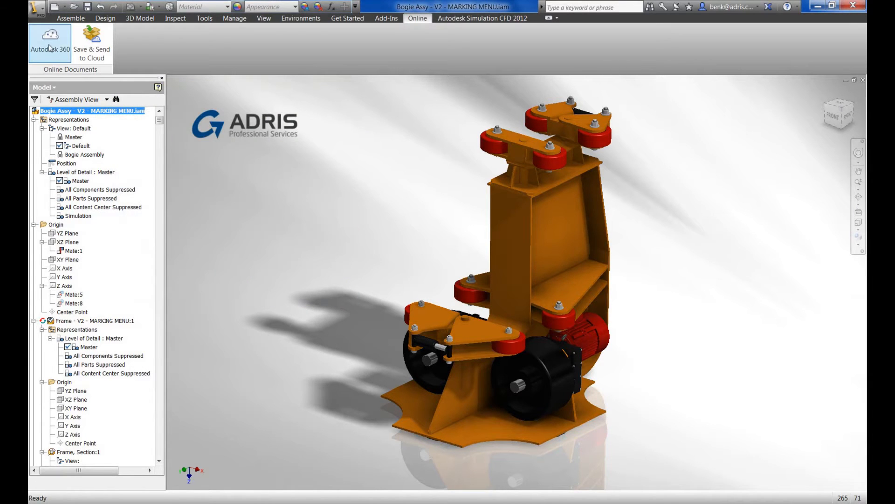
# Open the Autodesk 360 web portal and sign in with the account ID and password
pyautogui.click(50, 46)
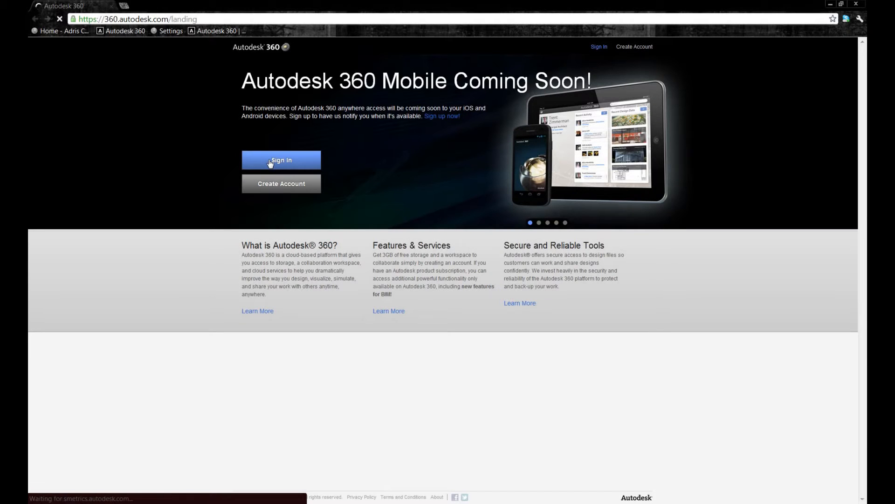
pyautogui.click(281, 160)
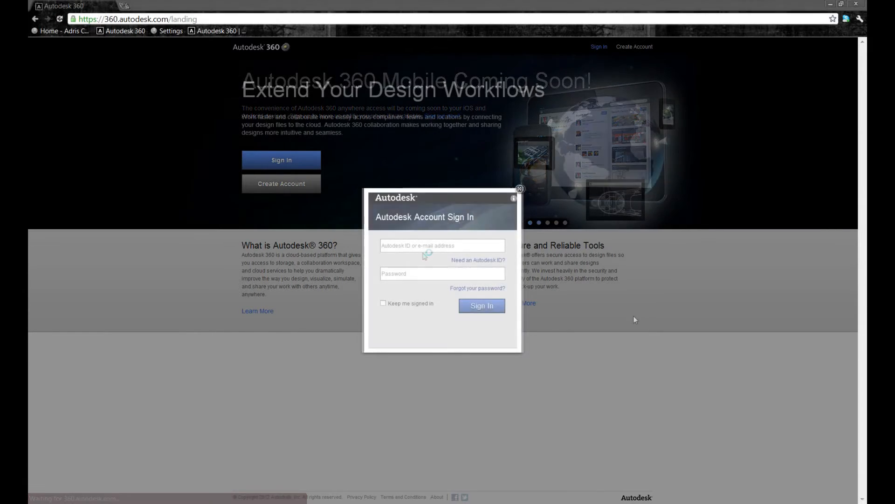
pyautogui.click(443, 245)
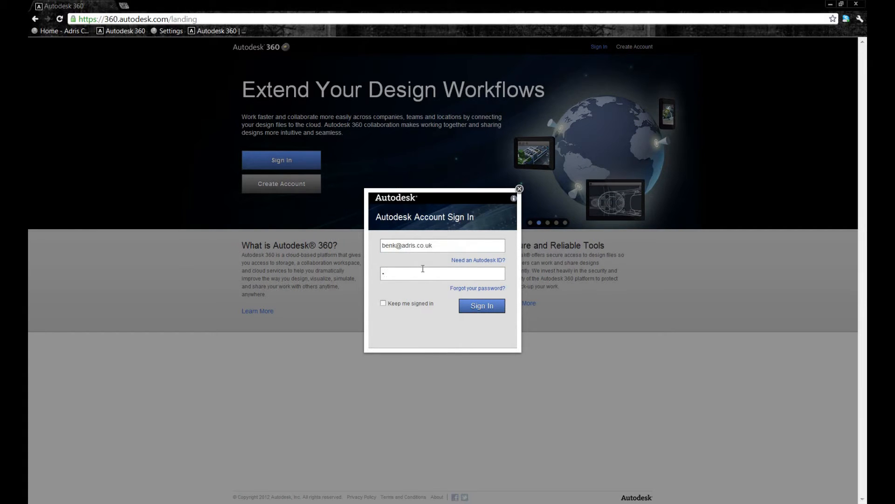
pyautogui.write('password')
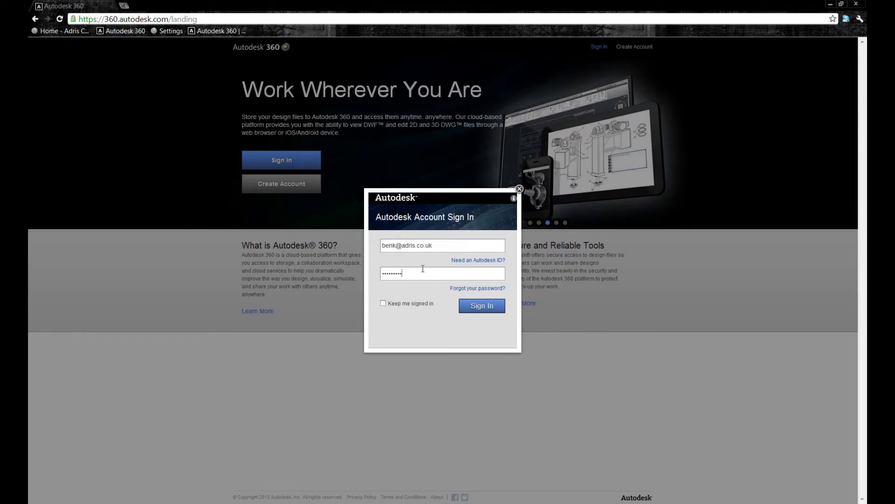
pyautogui.click(481, 306)
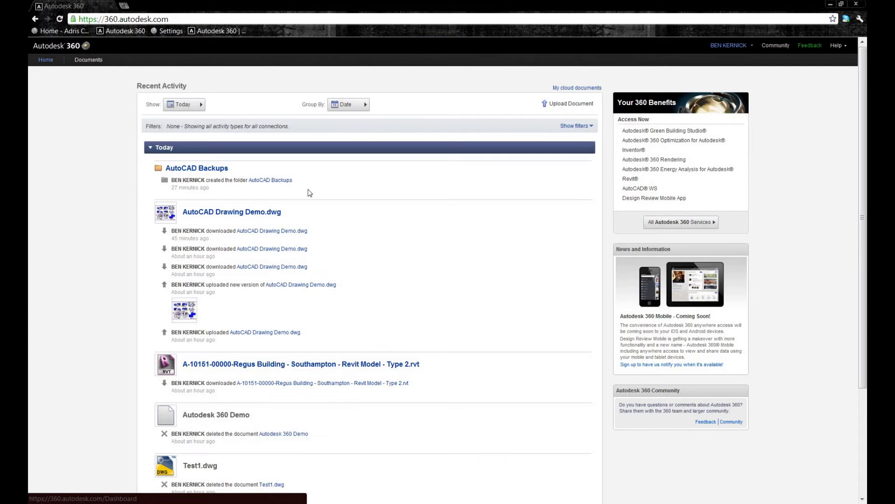
pyautogui.moveTo(239, 406)
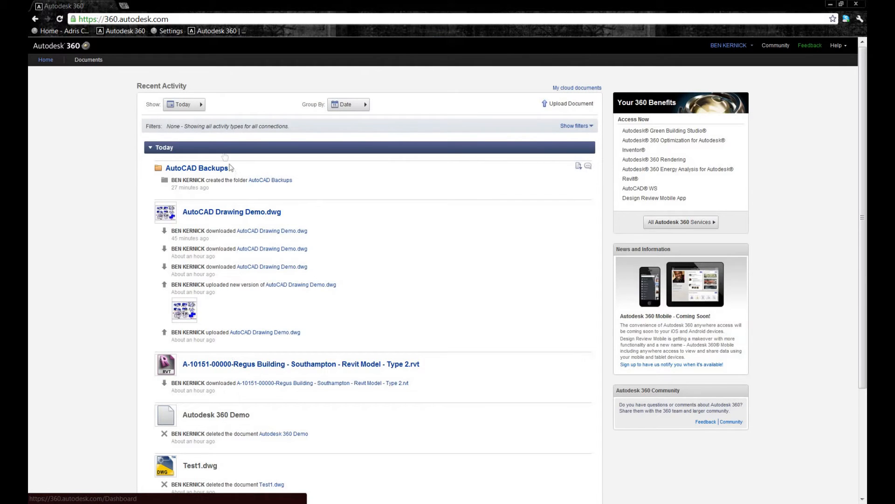
# Try the Show time-range and Group By lists, then reveal the Recent Activity filters
pyautogui.click(184, 104)
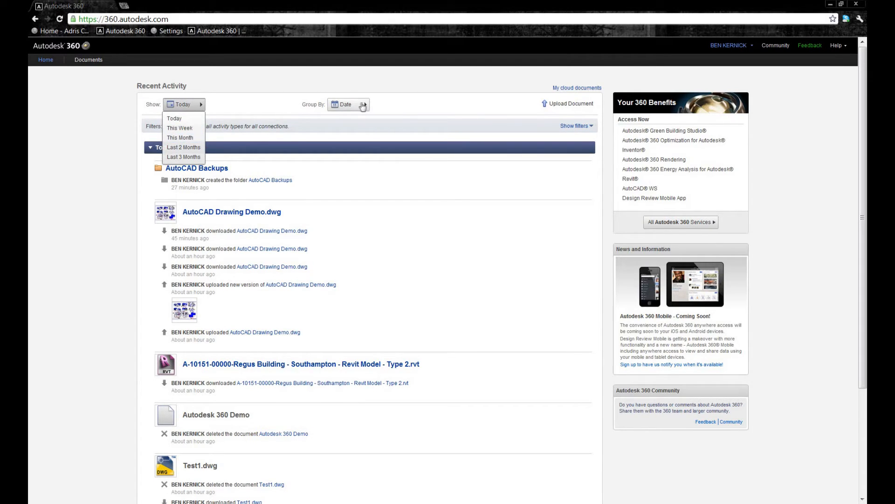
pyautogui.click(349, 104)
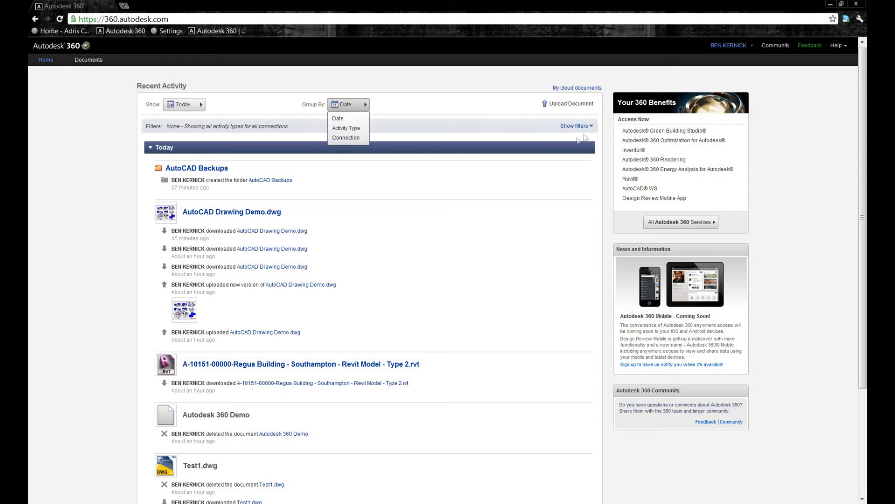
pyautogui.click(573, 126)
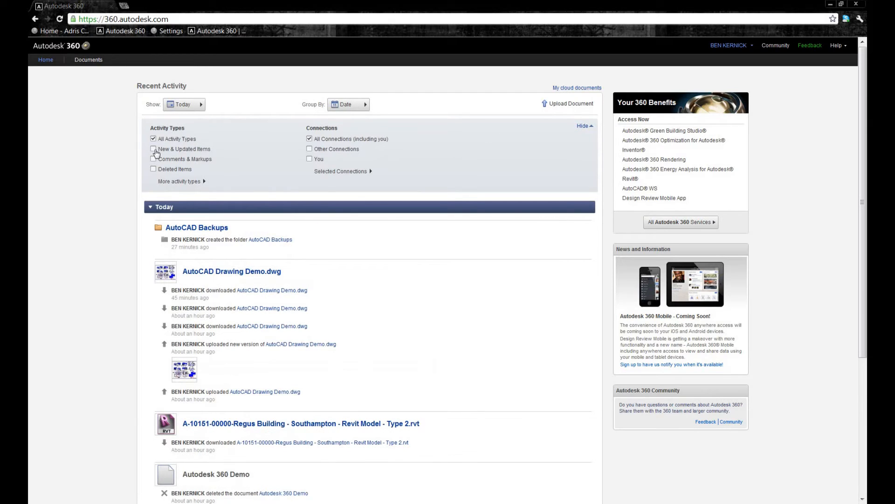
# Toggle new/updated, comments/markups and deleted item filters, check Selected Connections, restoring all types and connections
pyautogui.click(153, 148)
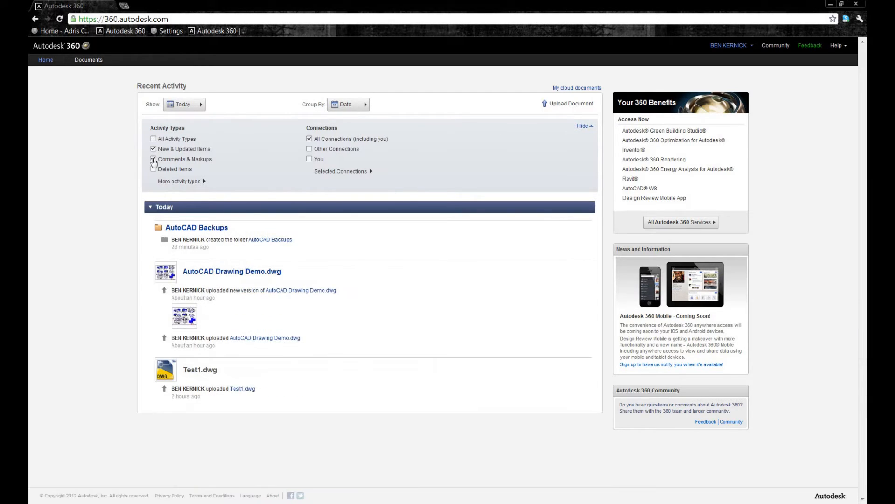
pyautogui.click(153, 169)
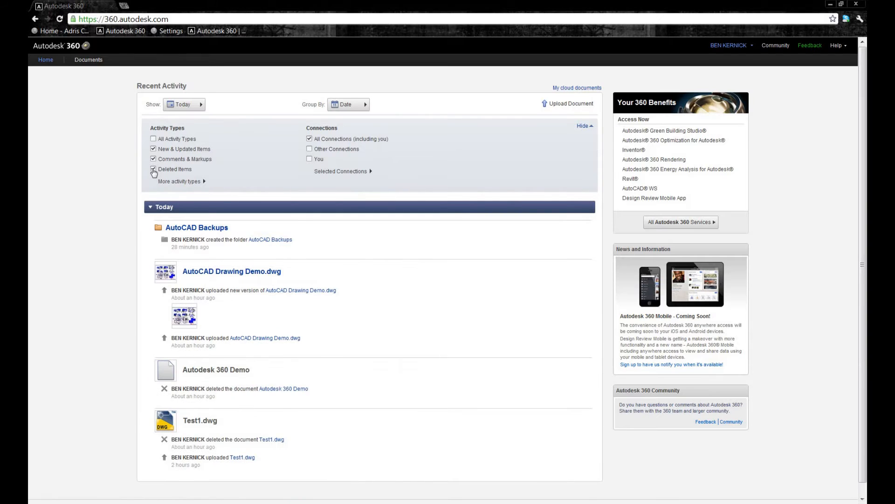
pyautogui.click(153, 139)
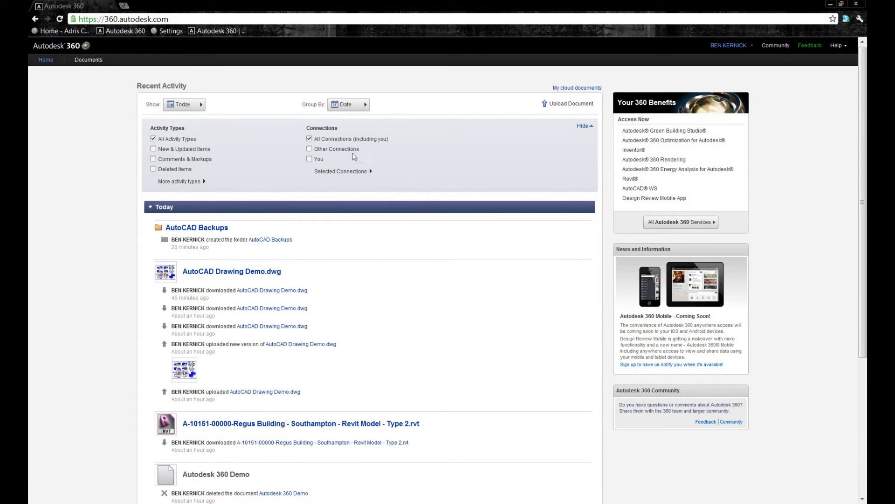
pyautogui.click(341, 171)
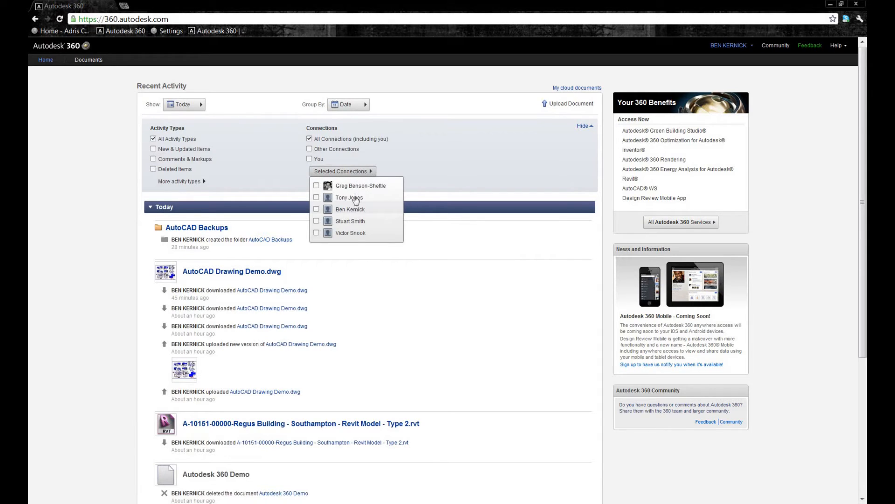
pyautogui.moveTo(357, 188)
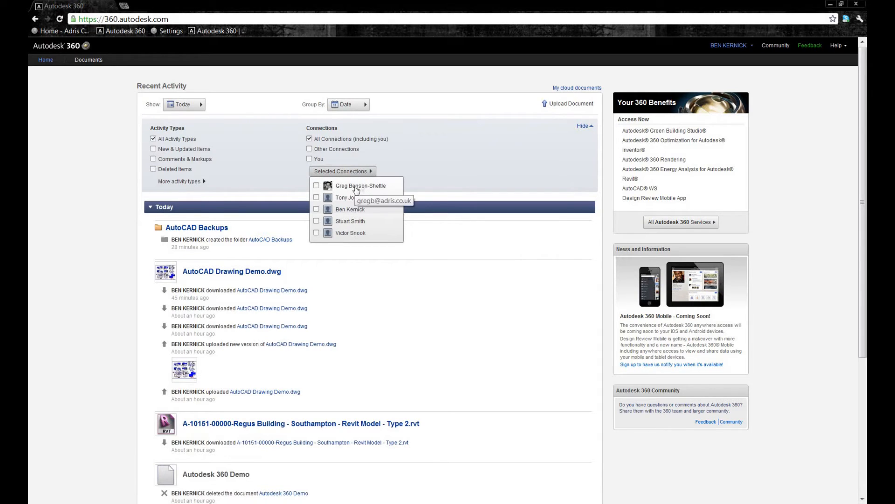
pyautogui.click(419, 164)
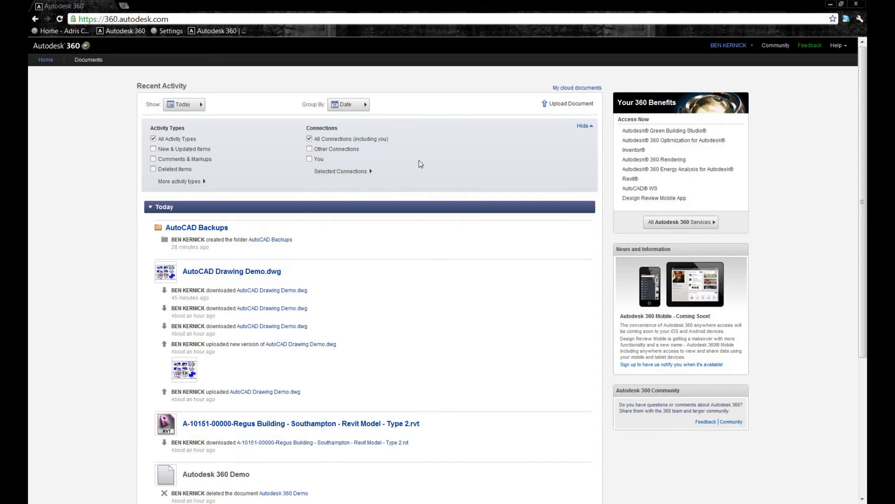
pyautogui.moveTo(650, 133)
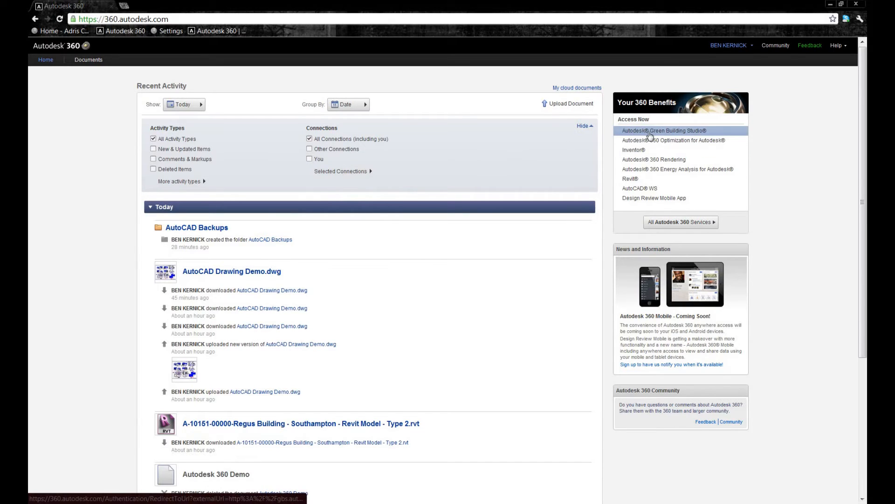
pyautogui.moveTo(674, 140)
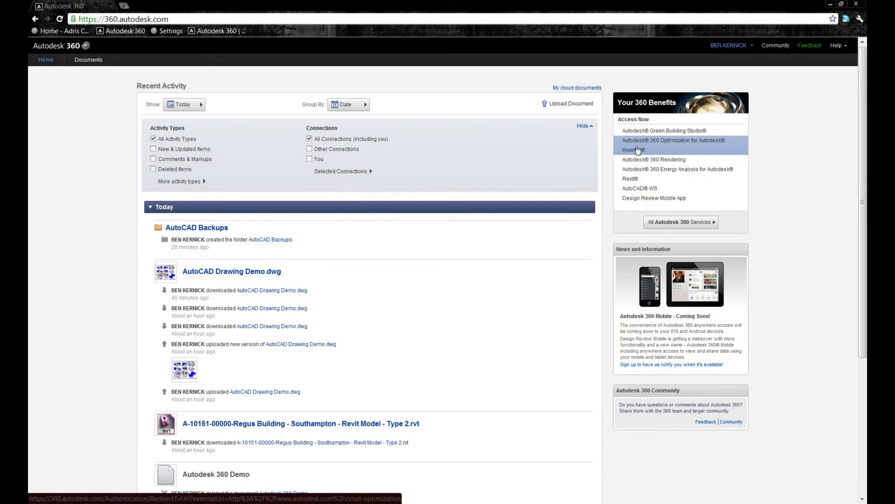
pyautogui.moveTo(678, 174)
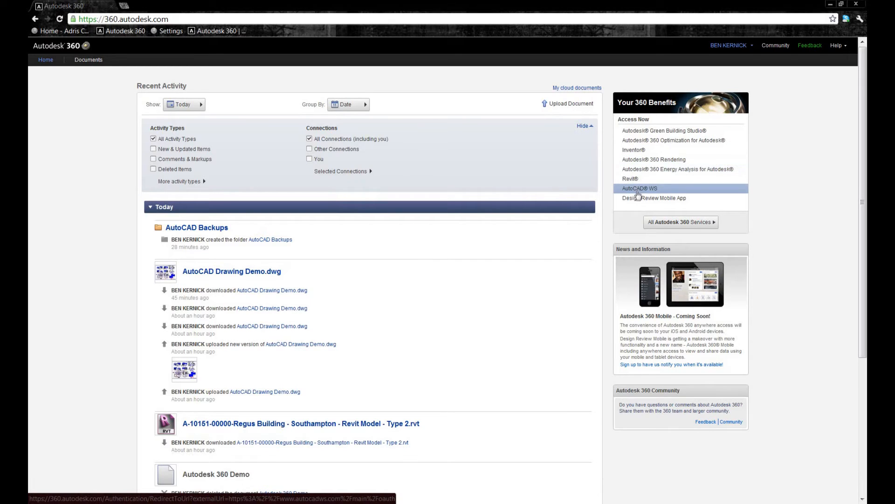
pyautogui.moveTo(672, 214)
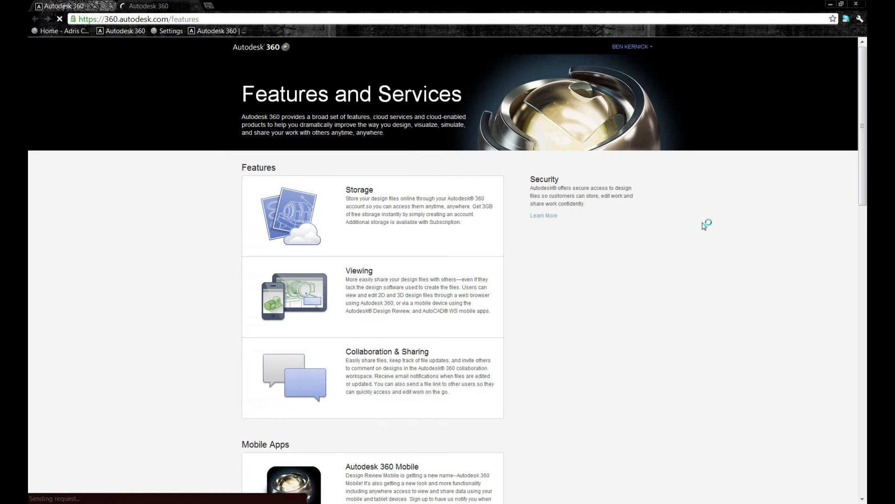
# Scroll the Your 360 Benefits area toward the Features and Services page
pyautogui.scroll(-3)
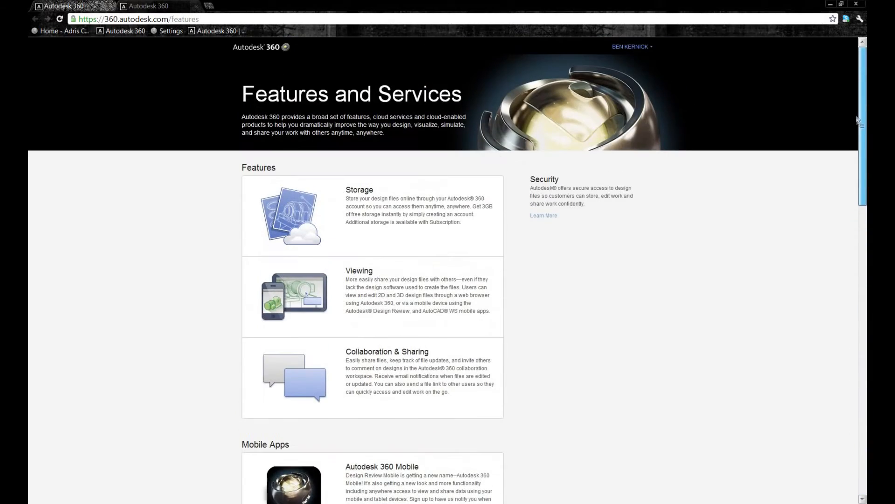
# Review the account details page (profile, storage, product usage), then return to the Home Recent Activity dashboard
pyautogui.click(630, 47)
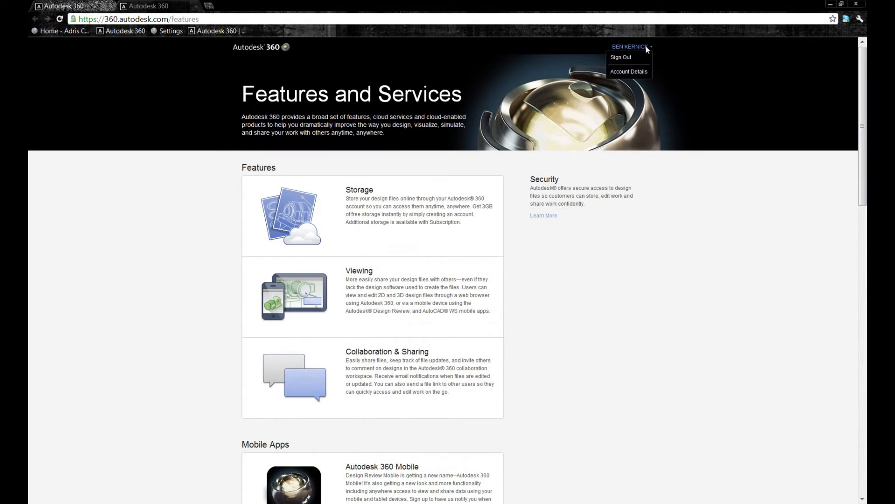
pyautogui.click(628, 72)
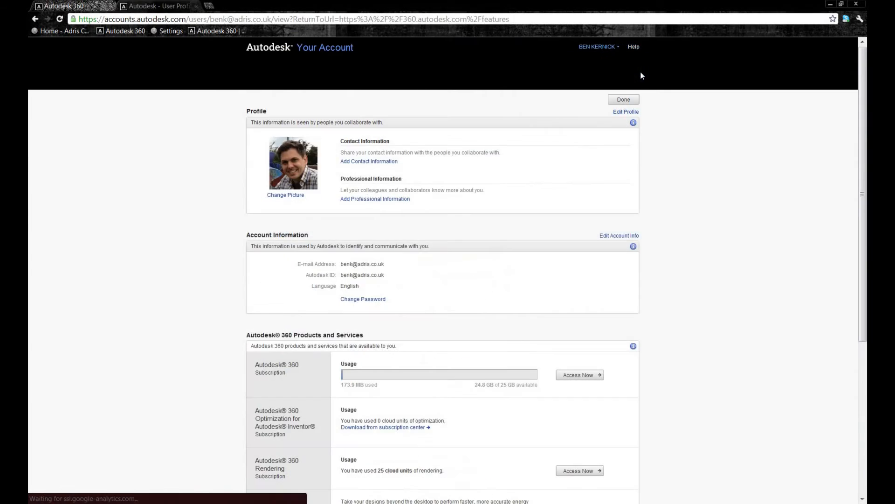
pyautogui.moveTo(662, 75)
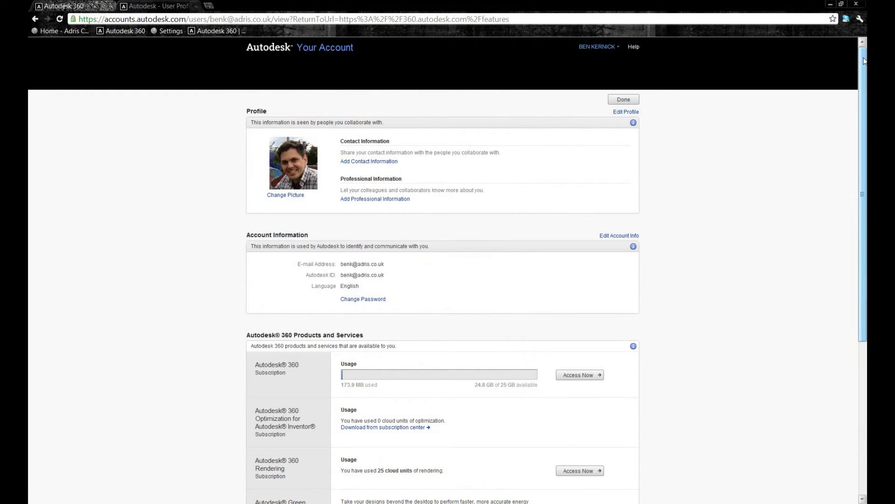
pyautogui.scroll(-3)
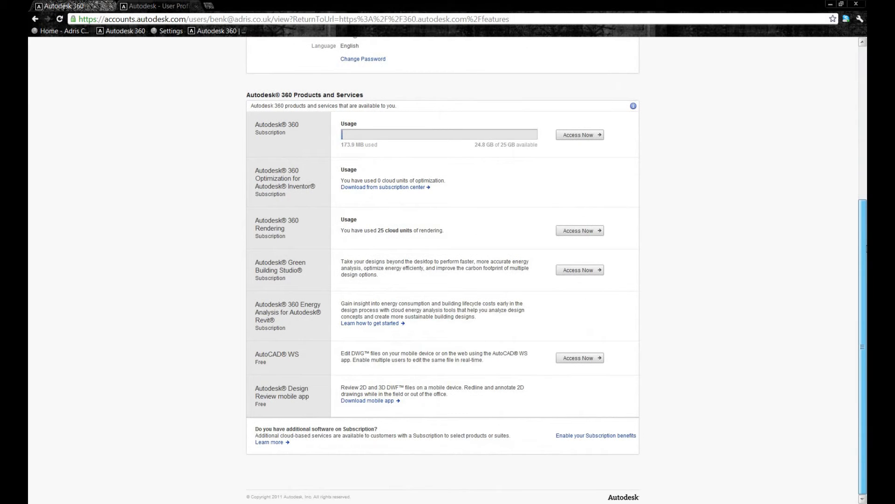
pyautogui.scroll(3)
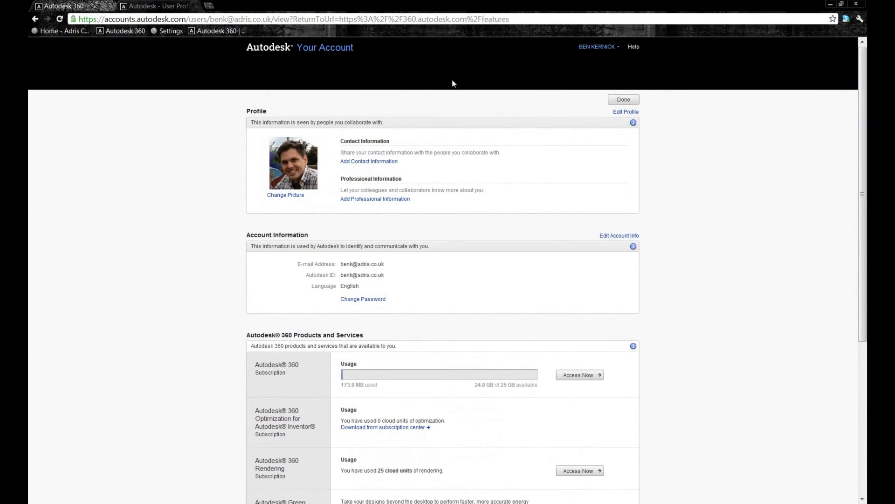
pyautogui.click(62, 6)
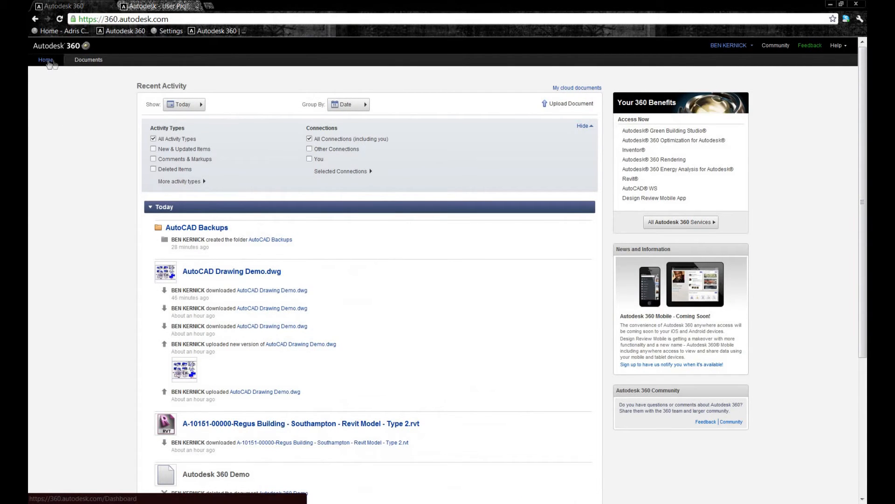
# Create a new cloud folder named Autodesk 360 Demo under Documents and enter it
pyautogui.click(88, 60)
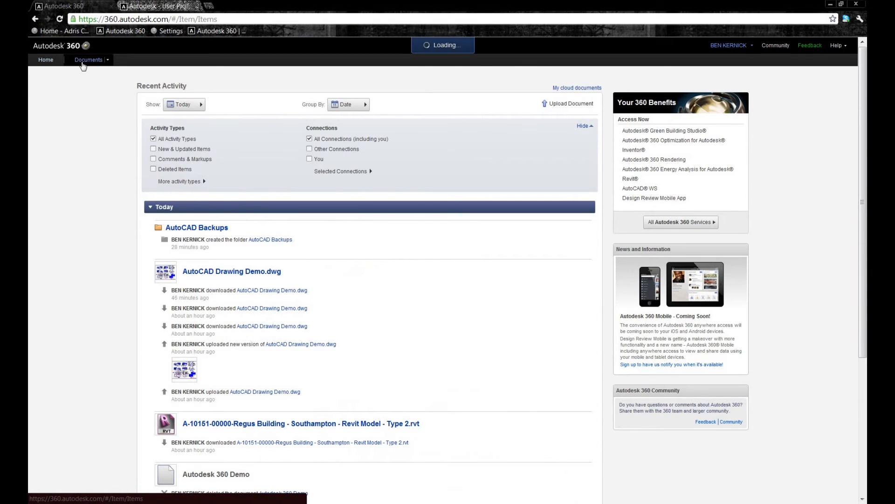
pyautogui.click(87, 60)
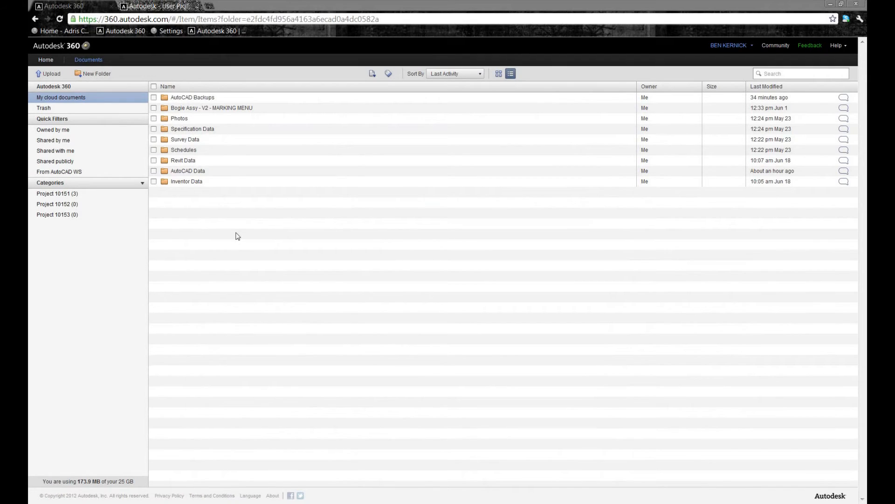
pyautogui.click(93, 73)
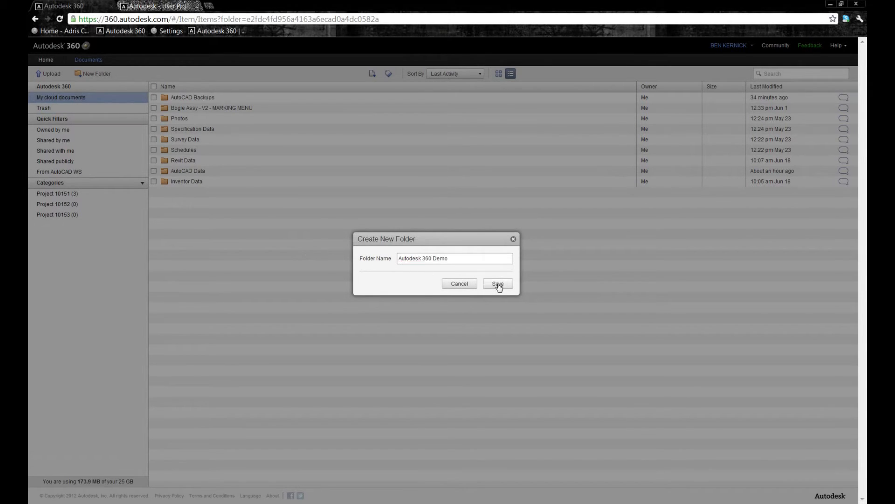
pyautogui.click(497, 283)
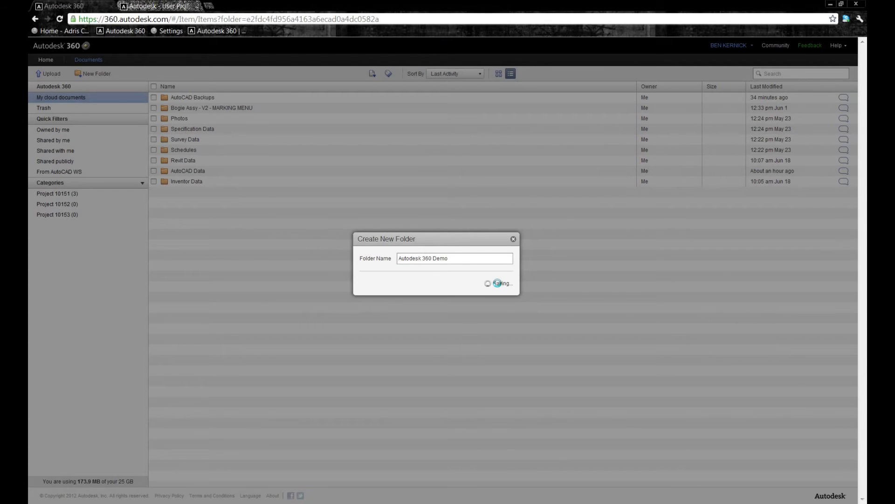
pyautogui.click(502, 284)
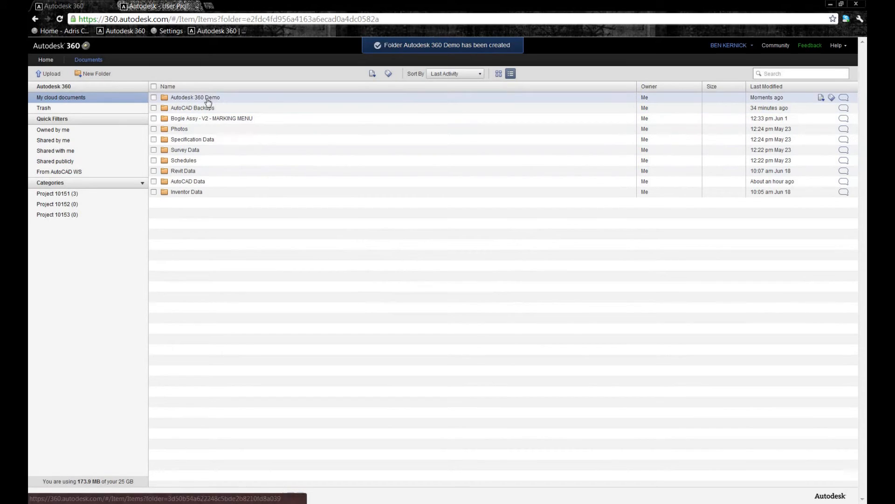
pyautogui.doubleClick(194, 97)
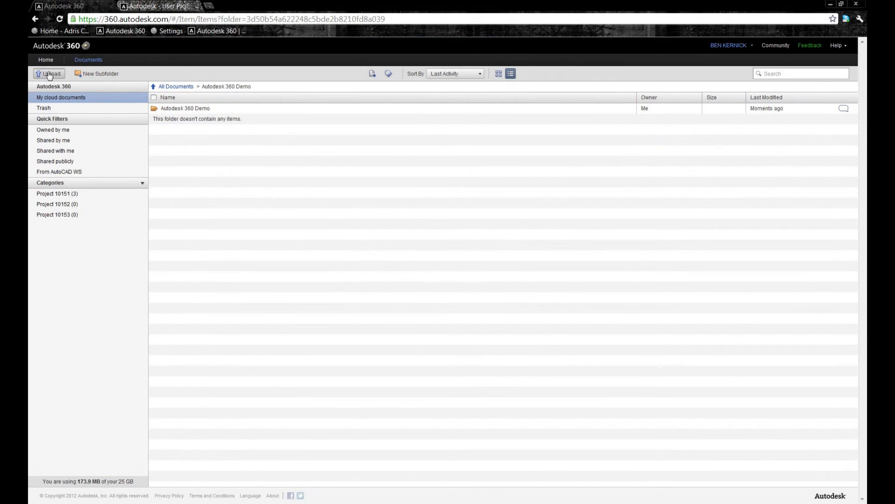
# Start an upload, queue Inventor part files from the Inventor Data folder, then clear them from the list
pyautogui.click(49, 72)
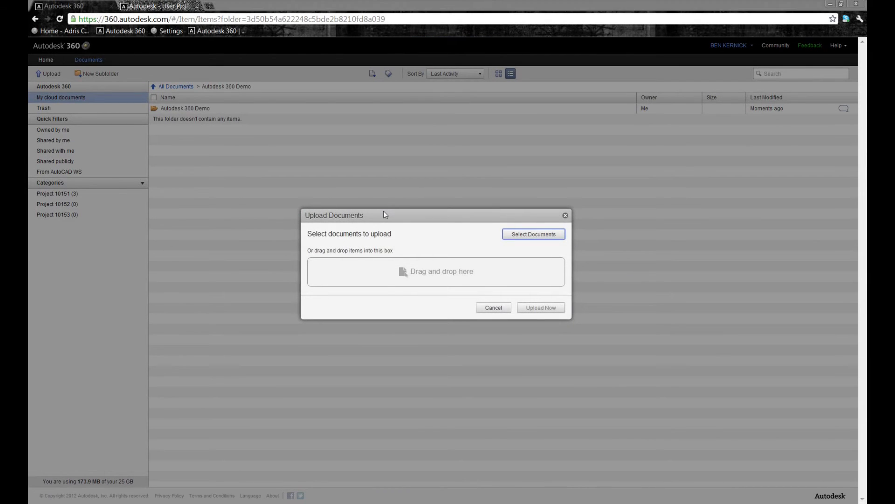
pyautogui.click(532, 234)
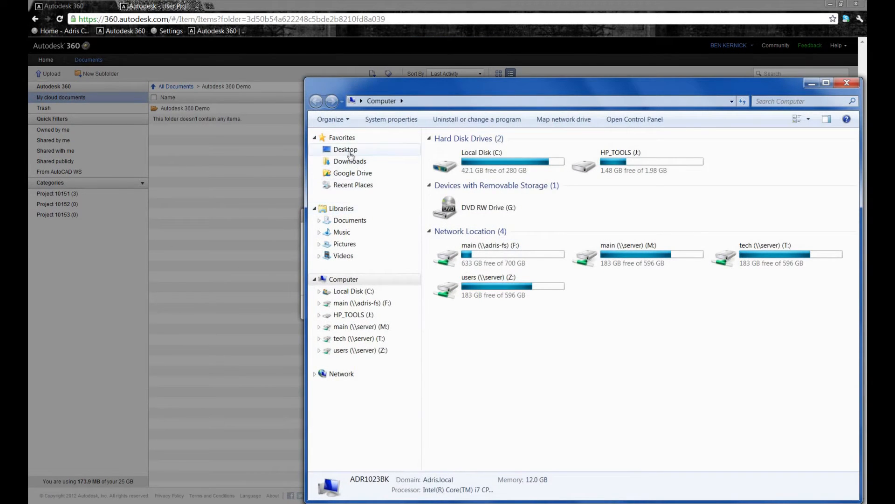
pyautogui.click(345, 149)
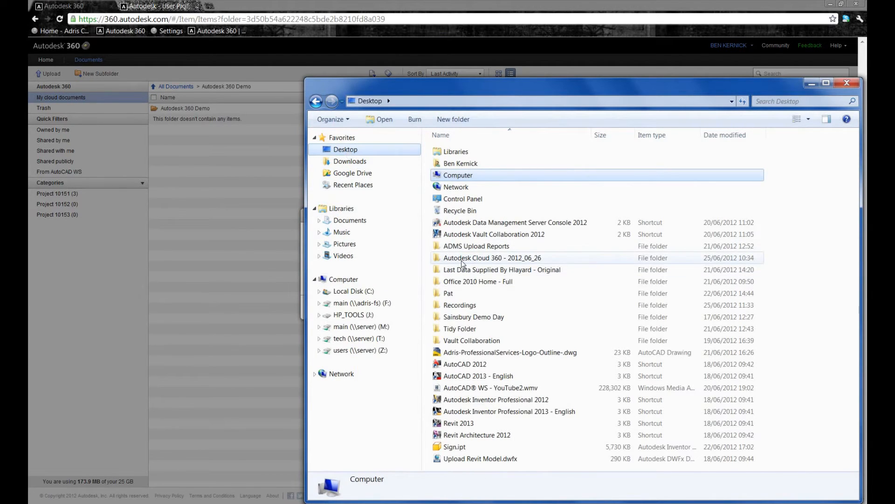
pyautogui.doubleClick(492, 257)
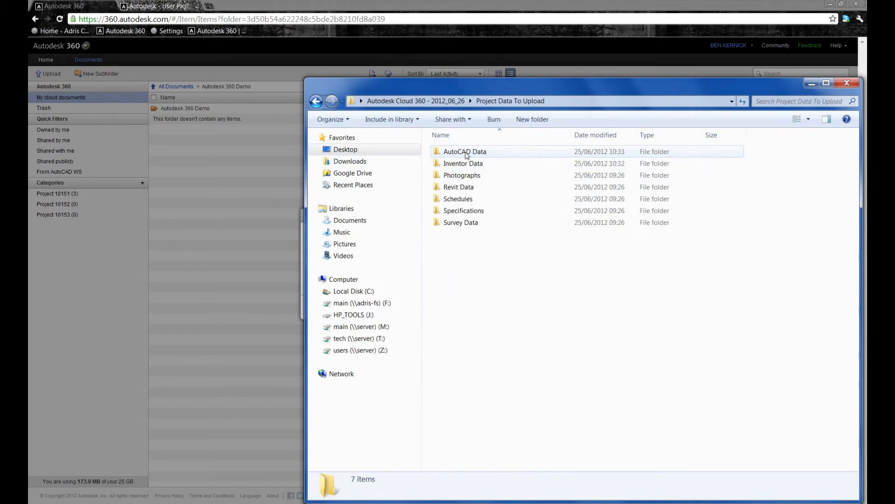
pyautogui.doubleClick(464, 162)
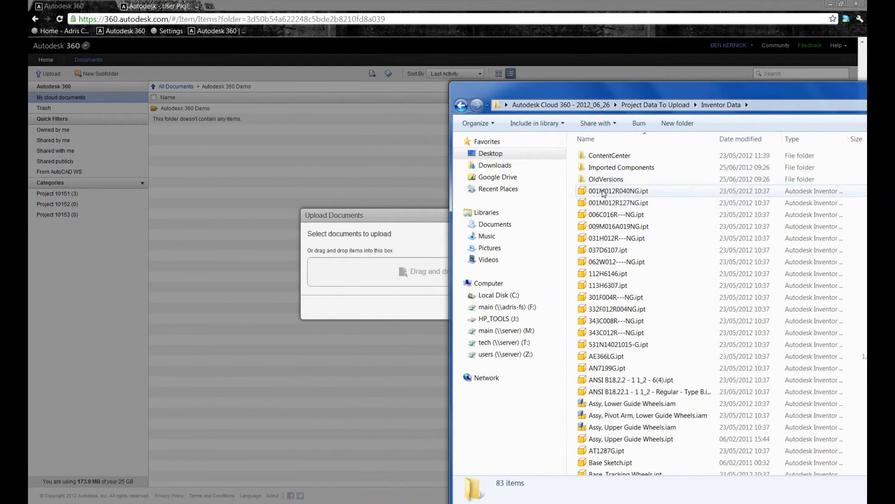
pyautogui.click(607, 250)
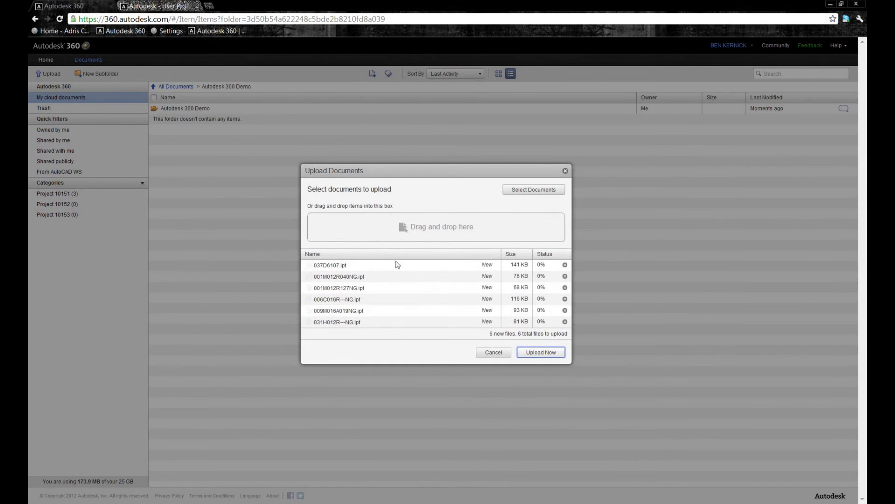
pyautogui.click(565, 264)
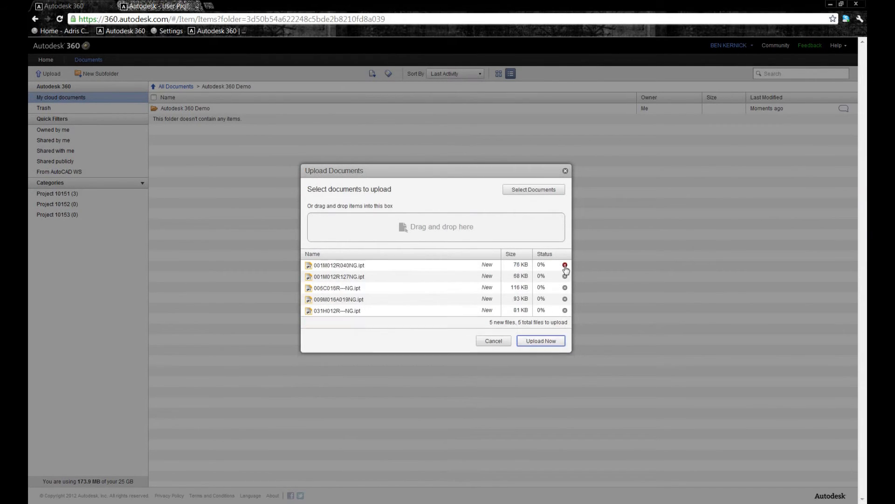
pyautogui.click(565, 265)
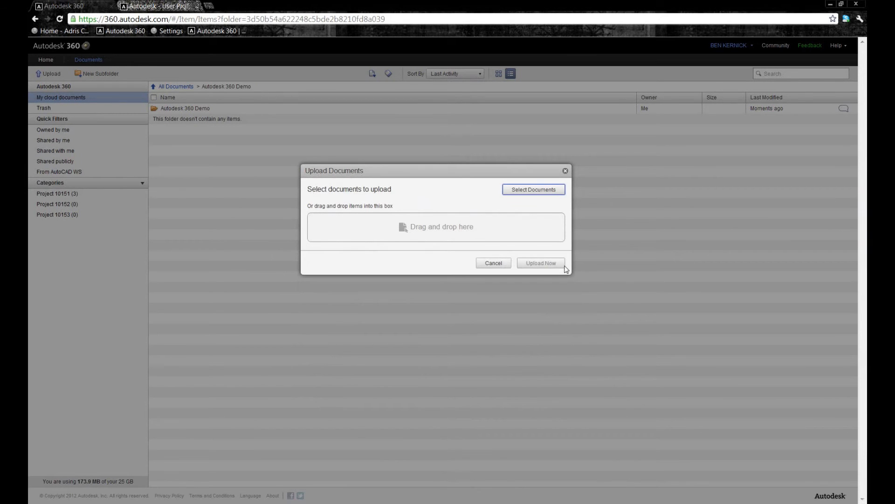
# Select Upload Revit Model.dwfx from the Desktop and upload it to the demo folder
pyautogui.click(532, 190)
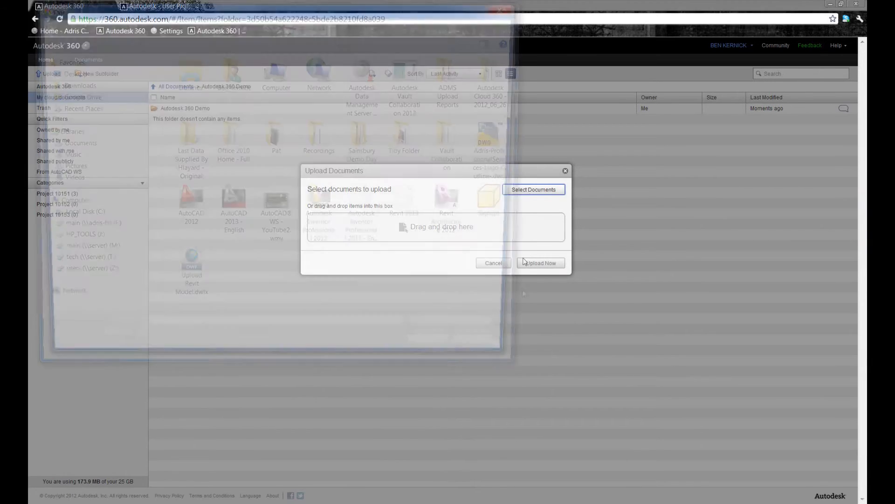
pyautogui.click(533, 189)
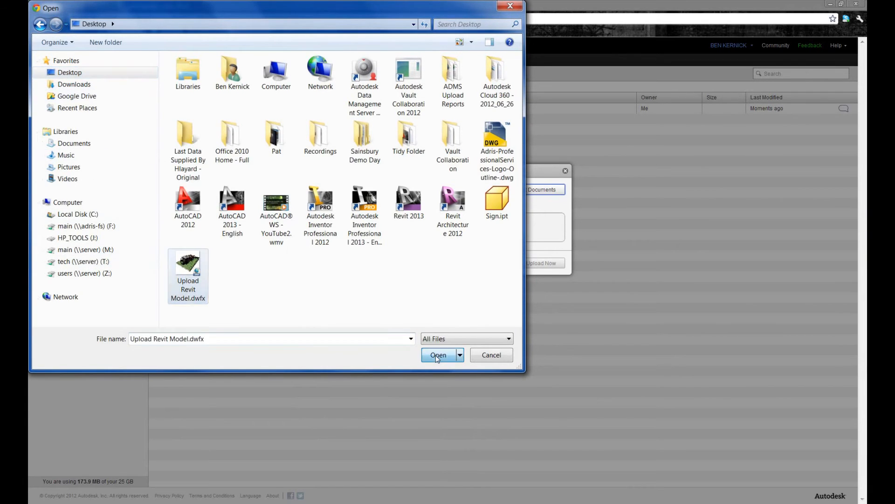
pyautogui.click(439, 354)
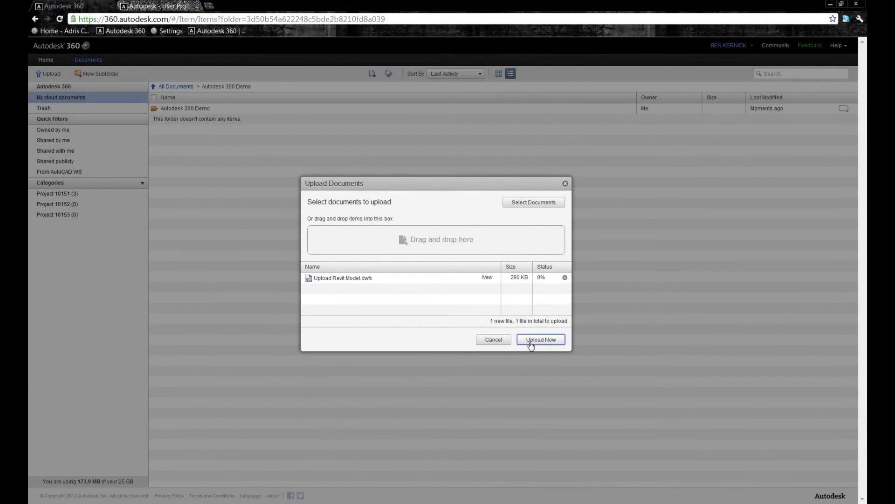
pyautogui.click(540, 340)
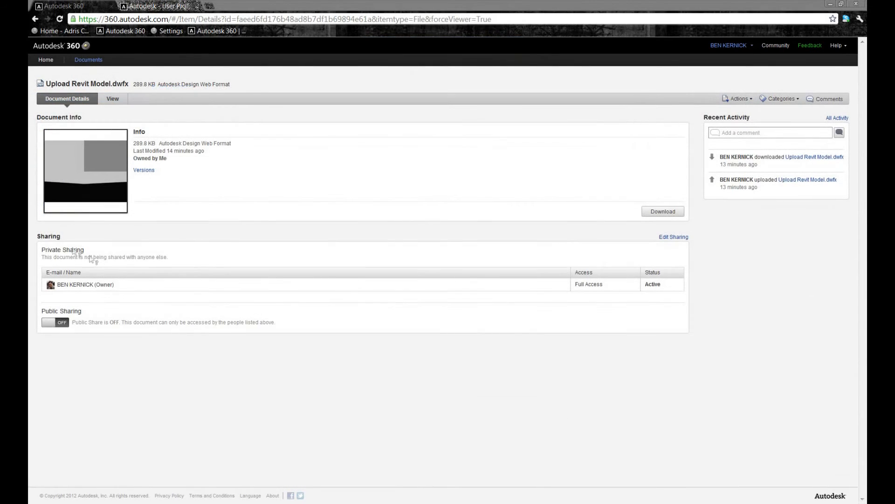
pyautogui.doubleClick(48, 236)
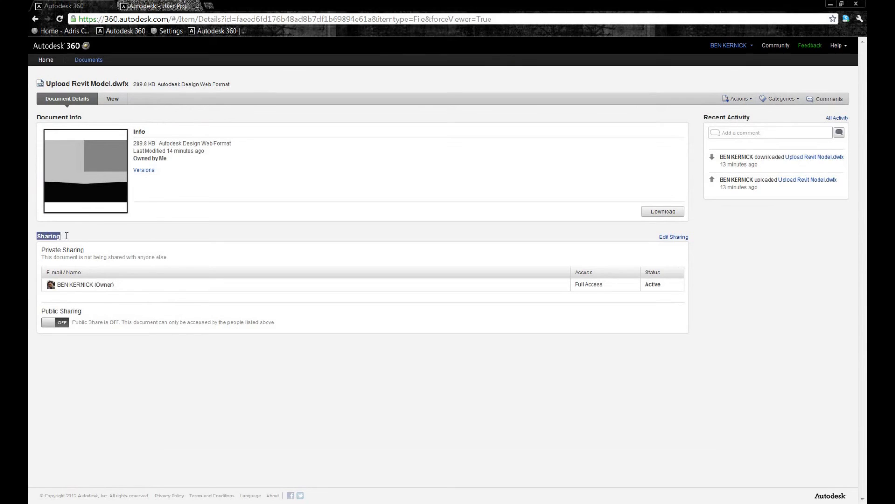
pyautogui.moveTo(57, 287)
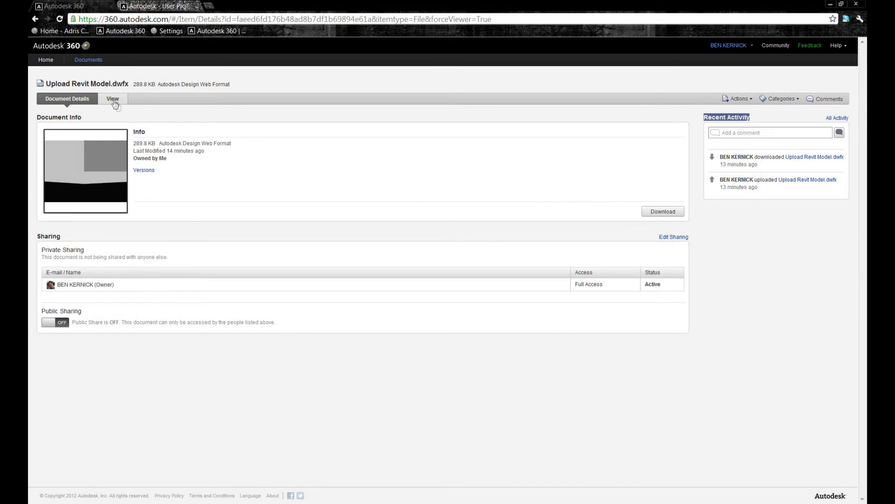
# Show the Revit model in the 3D viewer and orbit around the house to its balcony corner
pyautogui.click(113, 98)
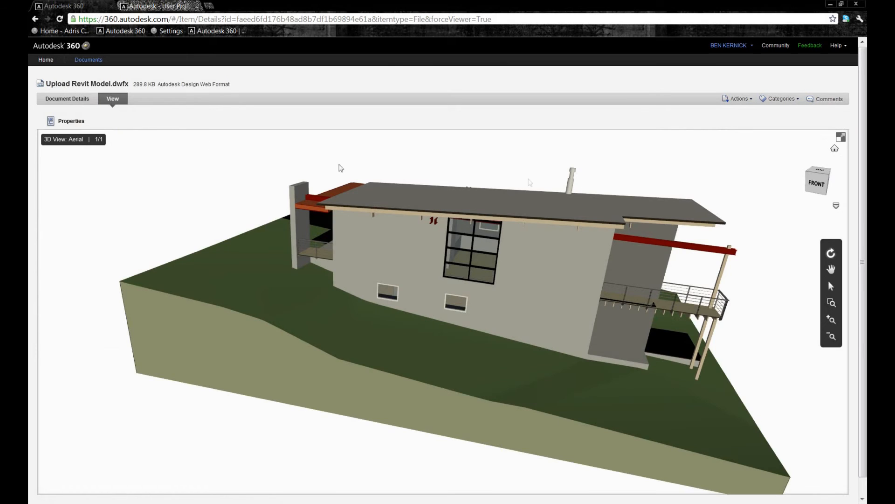
pyautogui.moveTo(831, 255)
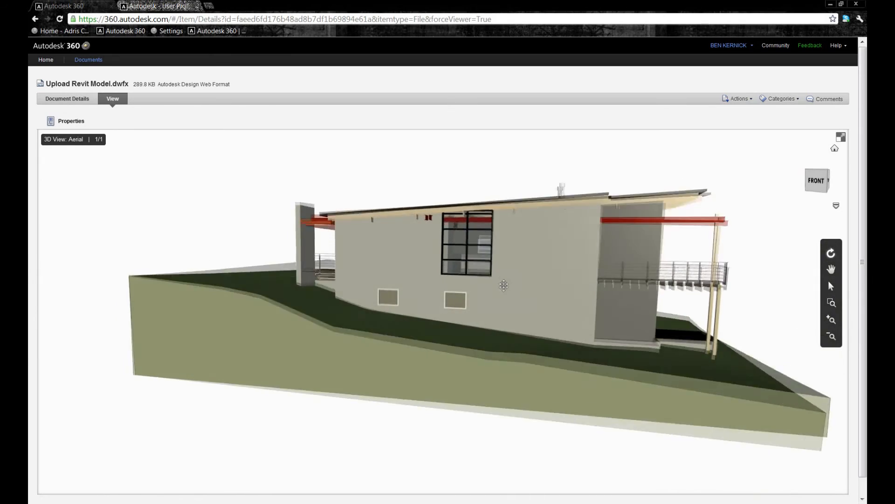
pyautogui.moveTo(504, 285); pyautogui.dragTo(256, 343)
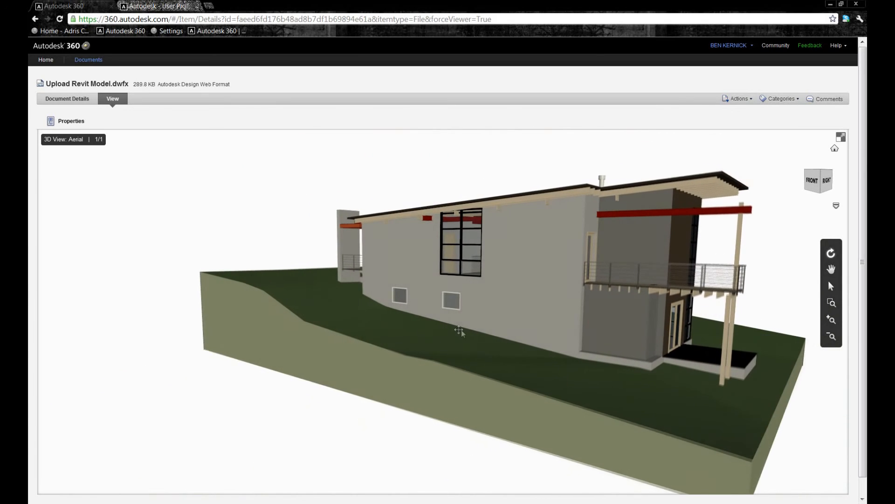
pyautogui.moveTo(460, 331); pyautogui.dragTo(576, 250)
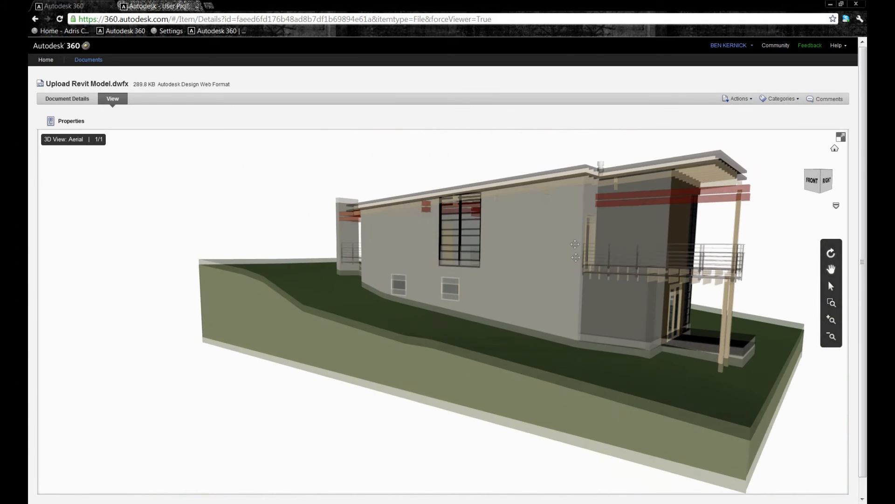
pyautogui.moveTo(575, 244); pyautogui.dragTo(571, 319)
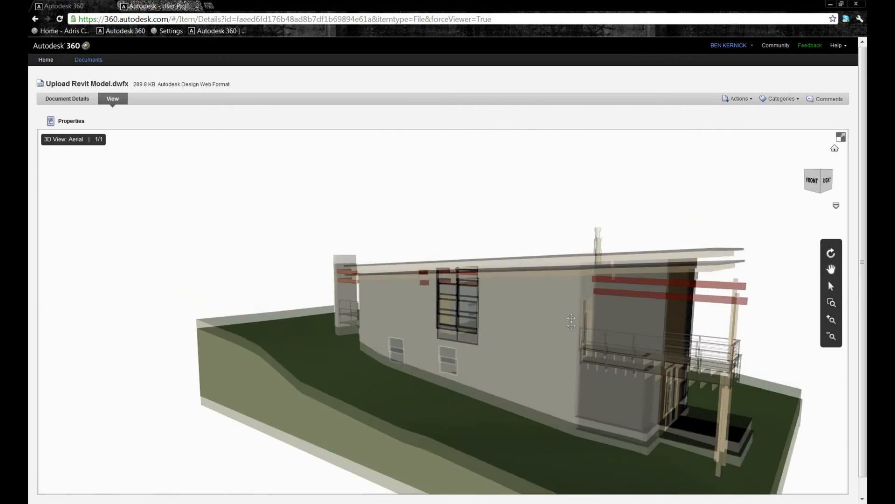
pyautogui.moveTo(571, 320); pyautogui.dragTo(625, 284)
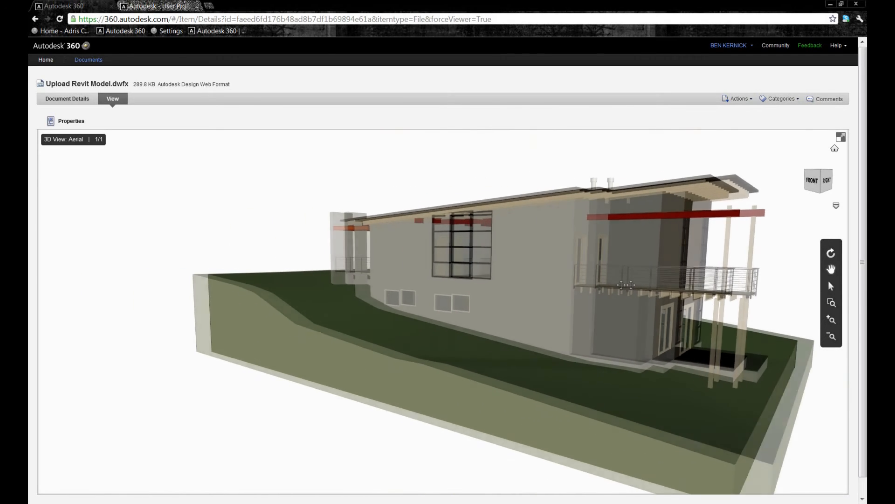
pyautogui.moveTo(625, 283); pyautogui.dragTo(423, 215)
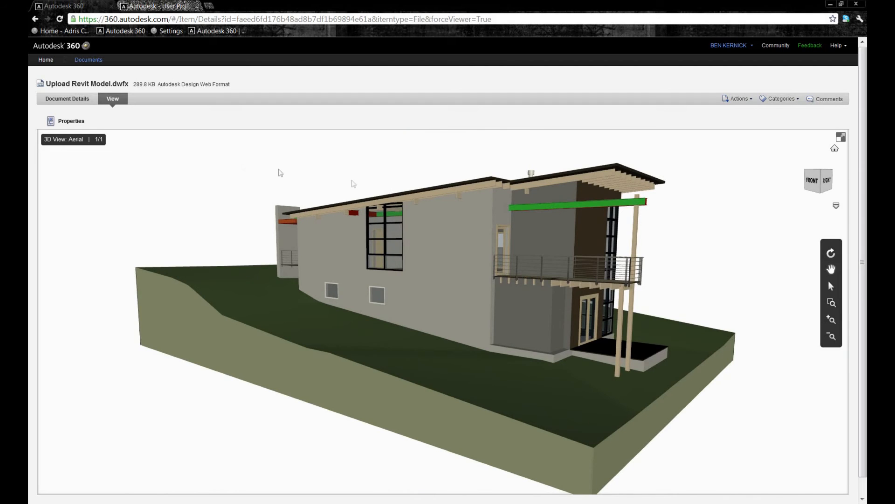
# Leave the 3D viewer and return to the My cloud documents list
pyautogui.click(66, 121)
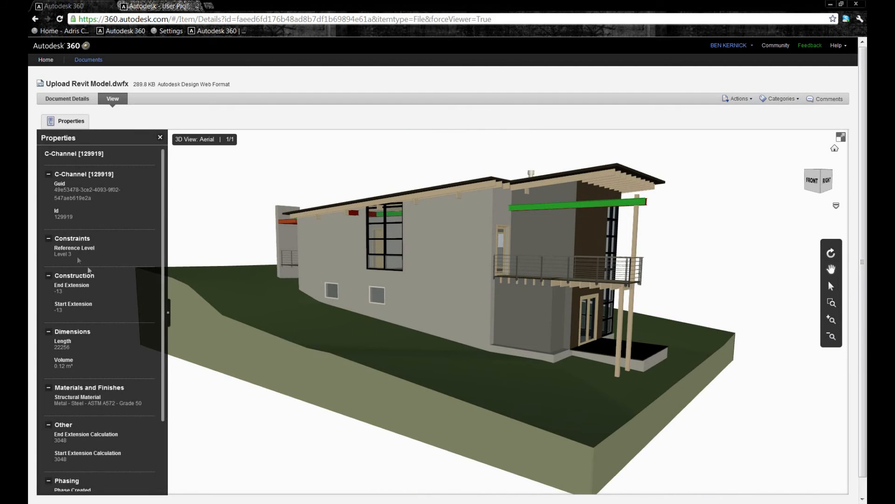
pyautogui.scroll(-3)
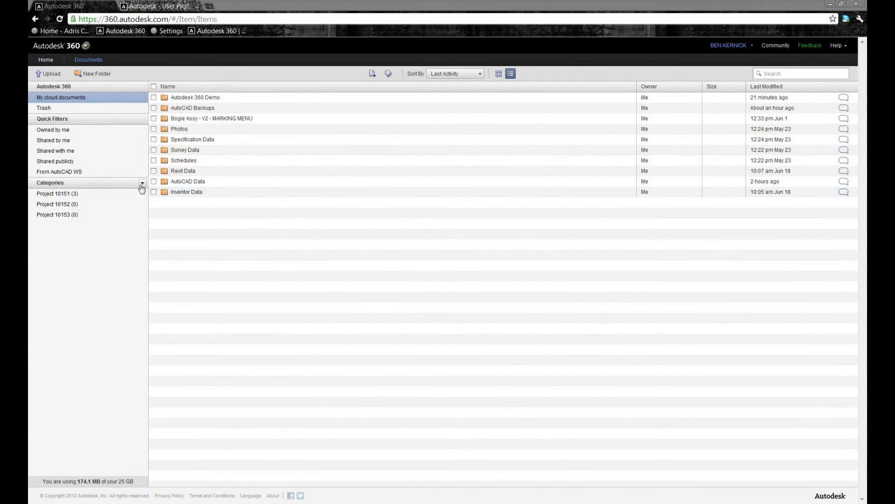
# Create and save a new empty category named Project 10154
pyautogui.click(141, 183)
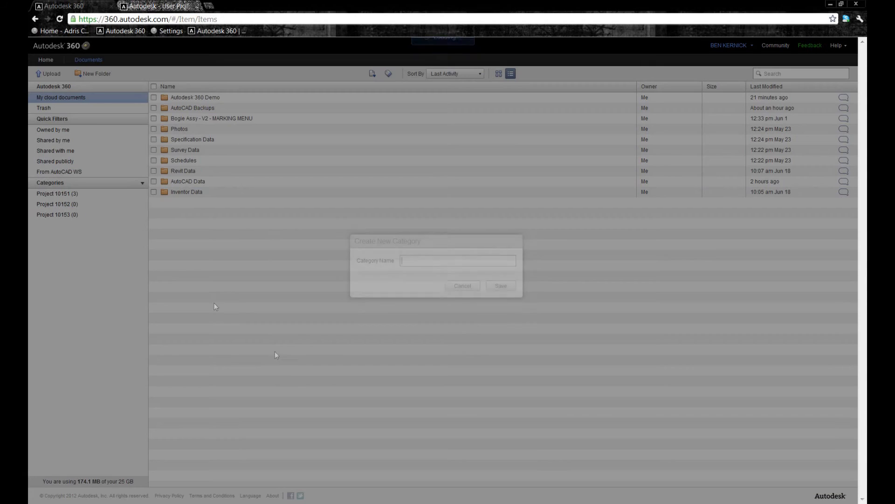
pyautogui.write('P')
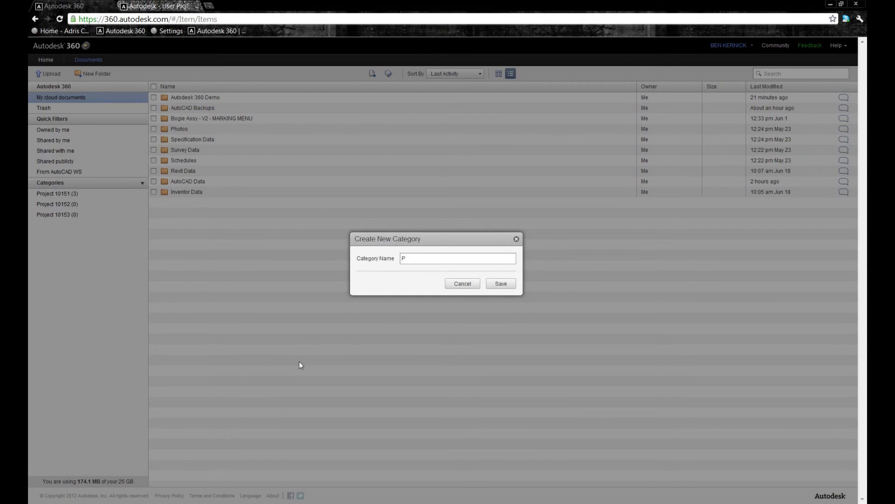
pyautogui.write('roject 10154')
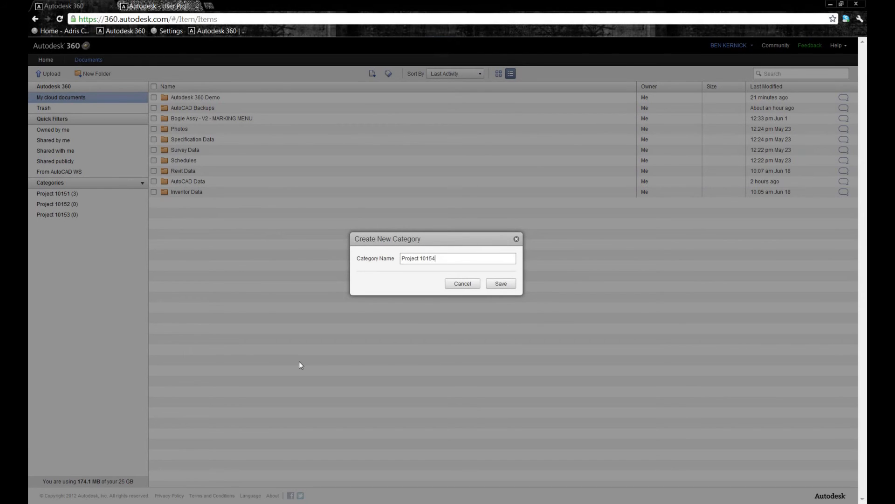
pyautogui.click(500, 284)
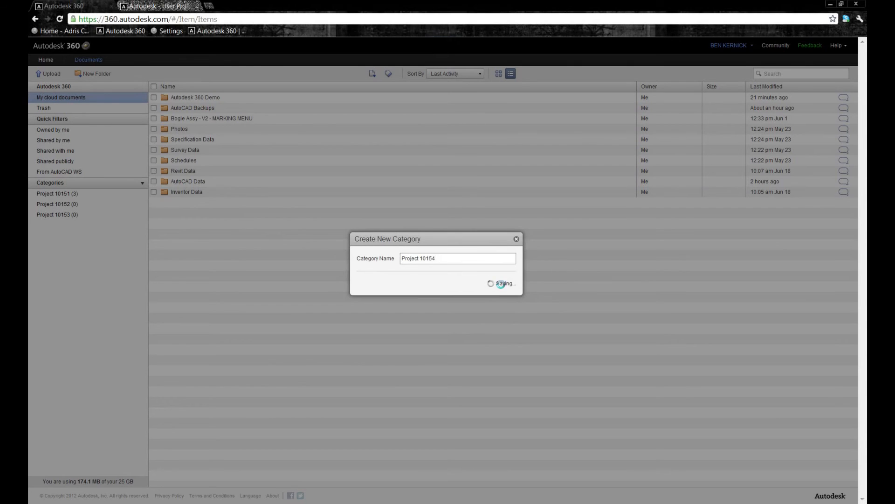
pyautogui.click(504, 284)
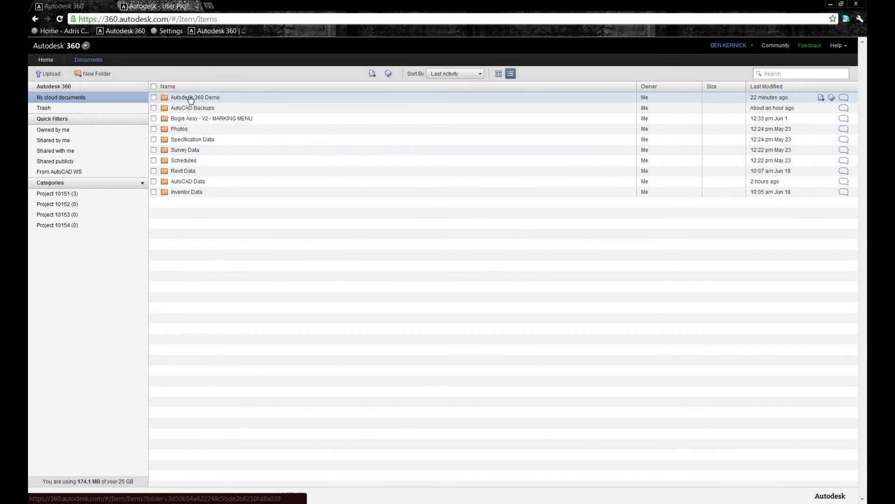
# Tag Upload Revit Model.dwfx in the demo folder with Project 10154, then return to All Documents
pyautogui.doubleClick(195, 97)
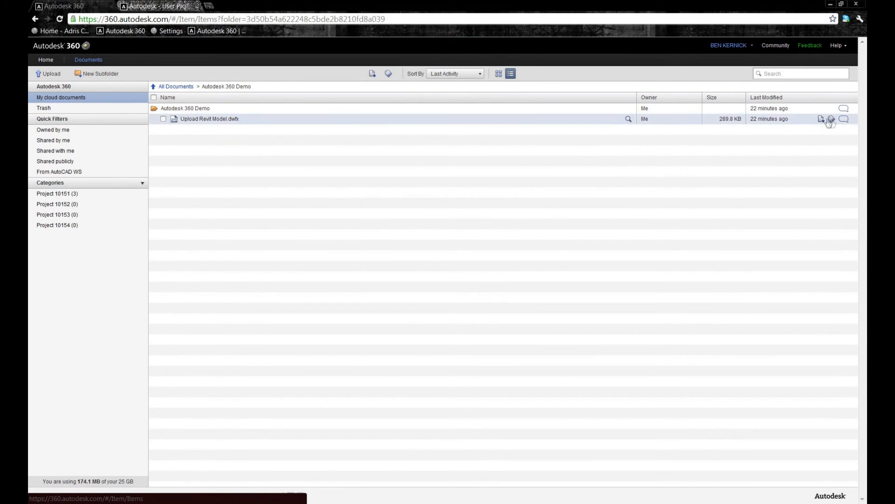
pyautogui.click(831, 118)
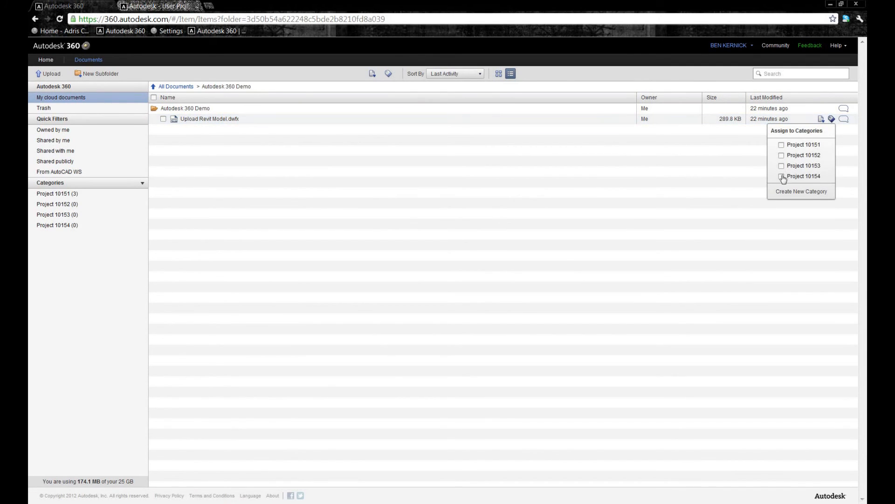
pyautogui.click(781, 176)
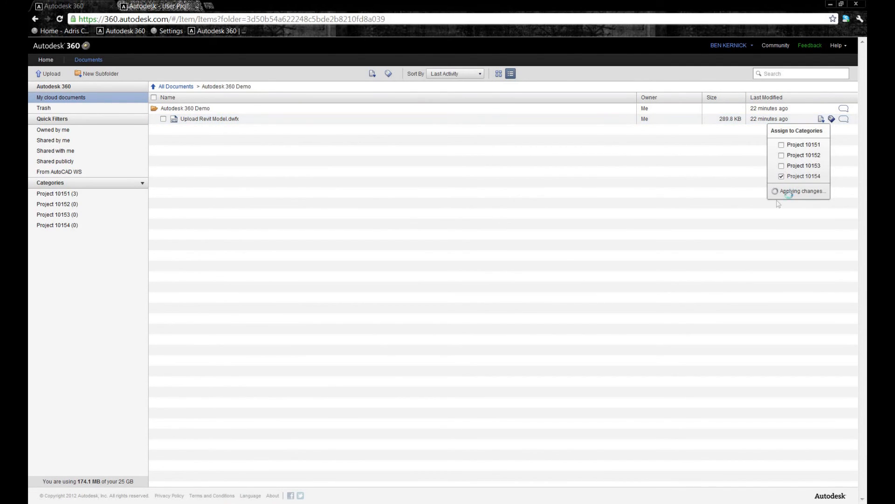
pyautogui.click(781, 176)
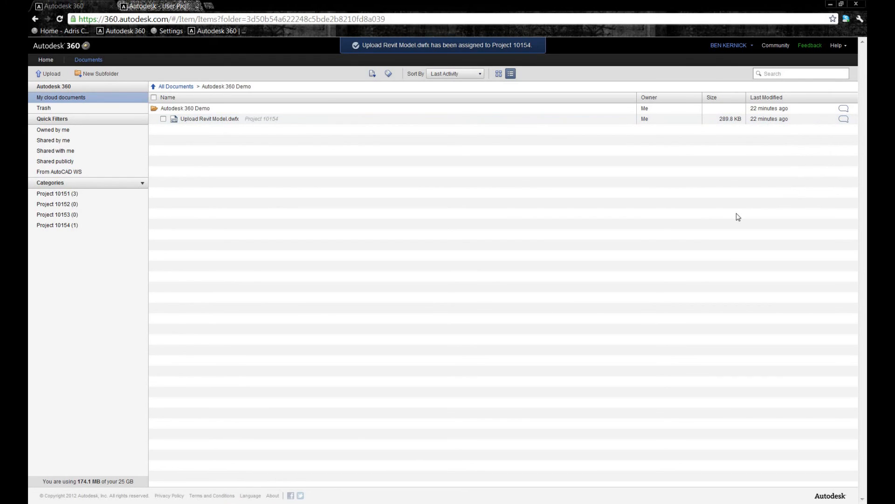
pyautogui.moveTo(57, 224)
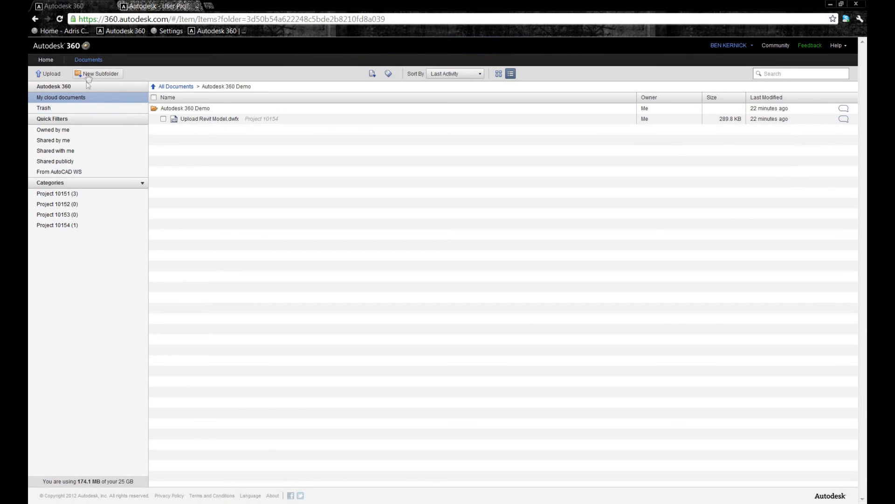
pyautogui.click(62, 97)
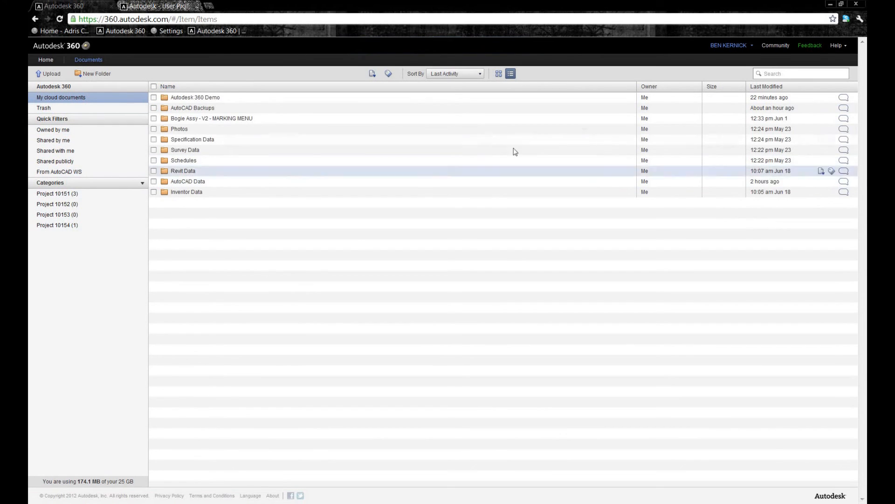
# Search for ipt and assign the three Swingarm 01 part files to Project 10154
pyautogui.click(801, 73)
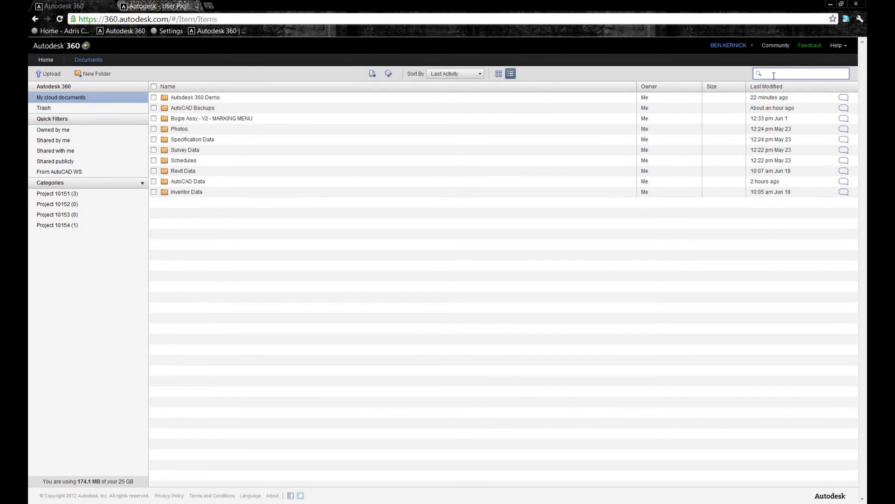
pyautogui.write('ipt')
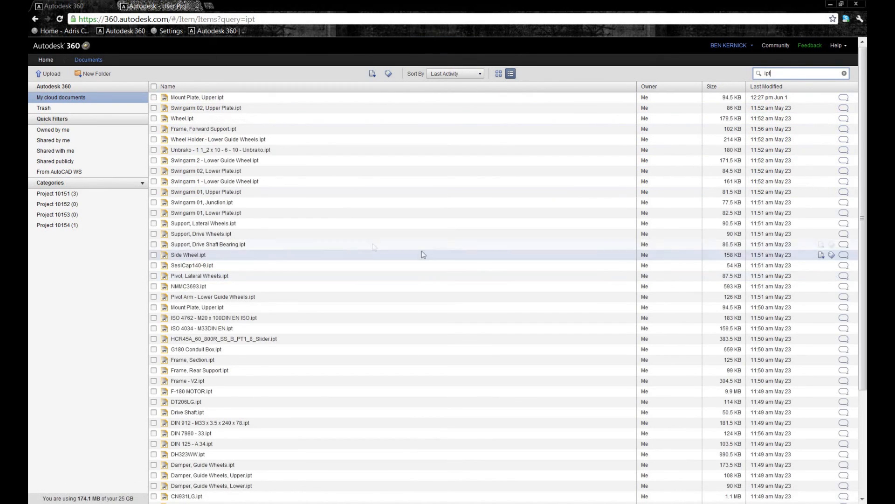
pyautogui.click(154, 193)
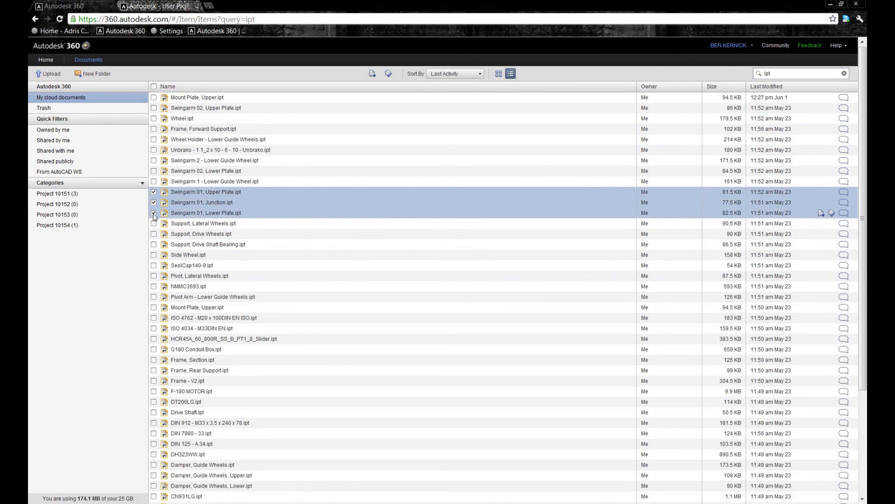
pyautogui.click(389, 75)
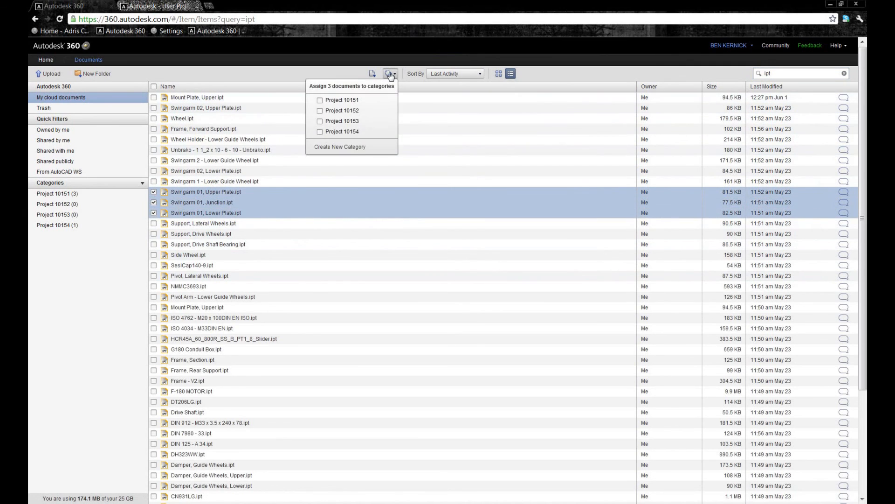
pyautogui.click(320, 131)
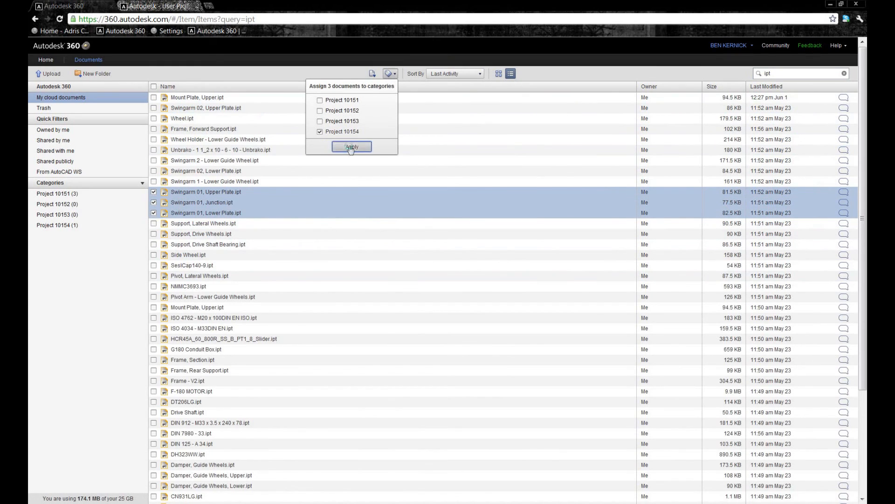
pyautogui.click(352, 147)
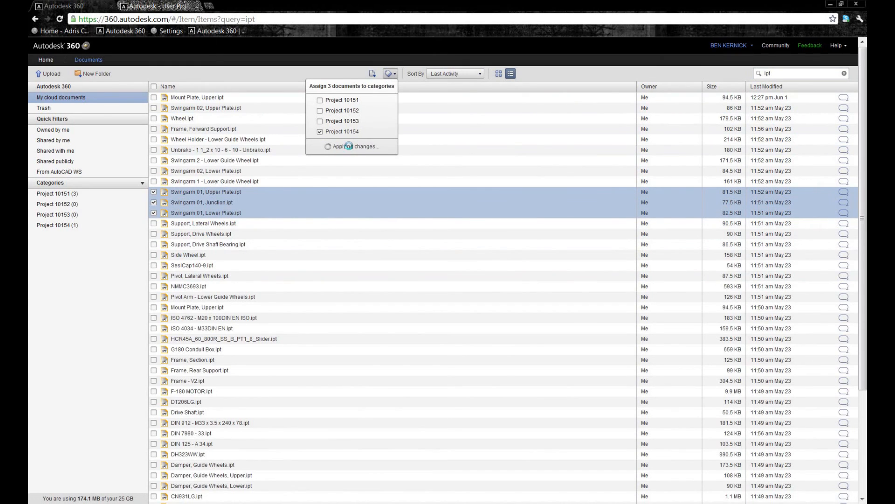
pyautogui.click(355, 146)
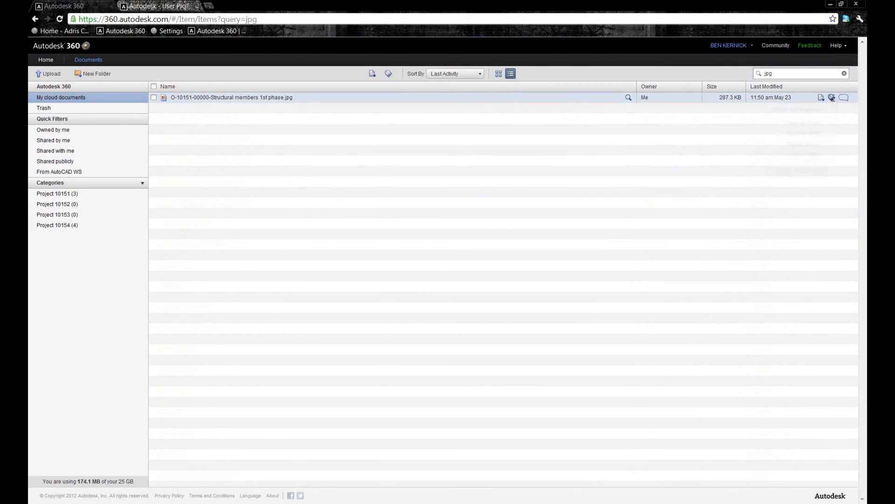
# Assign the structural members jpg to Project 10154 and list that category's documents
pyautogui.click(832, 97)
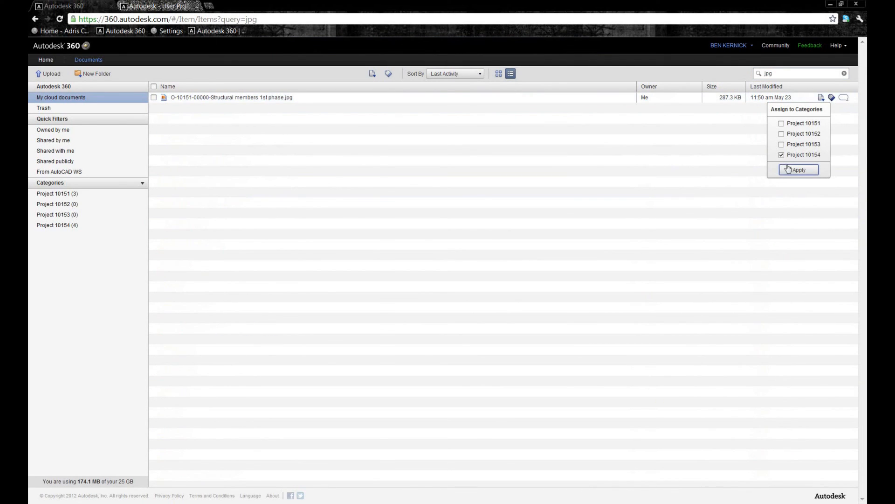
pyautogui.click(798, 170)
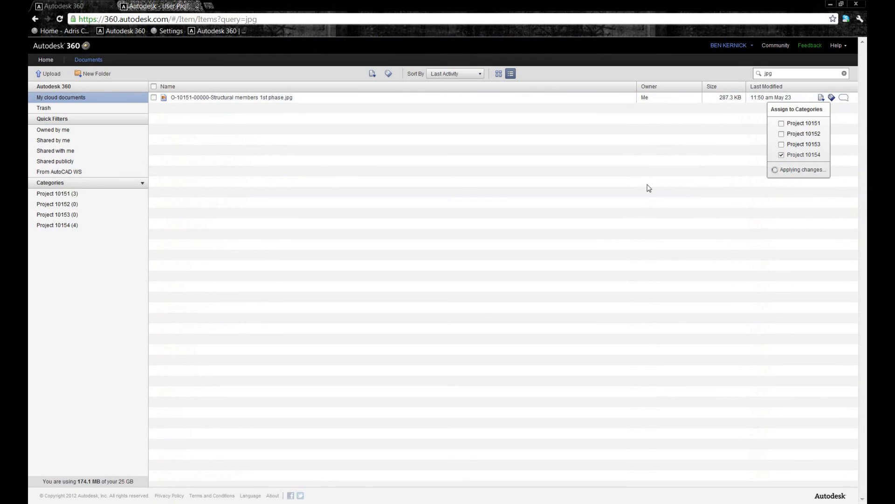
pyautogui.click(781, 155)
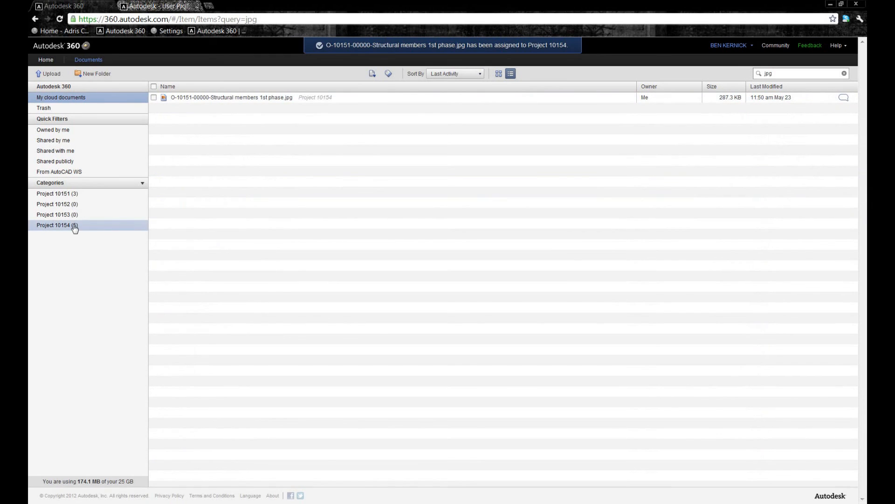
pyautogui.click(54, 225)
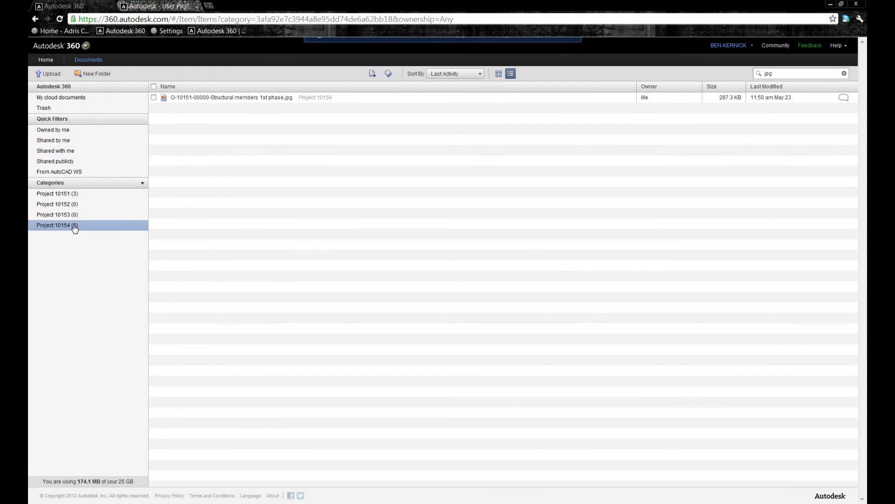